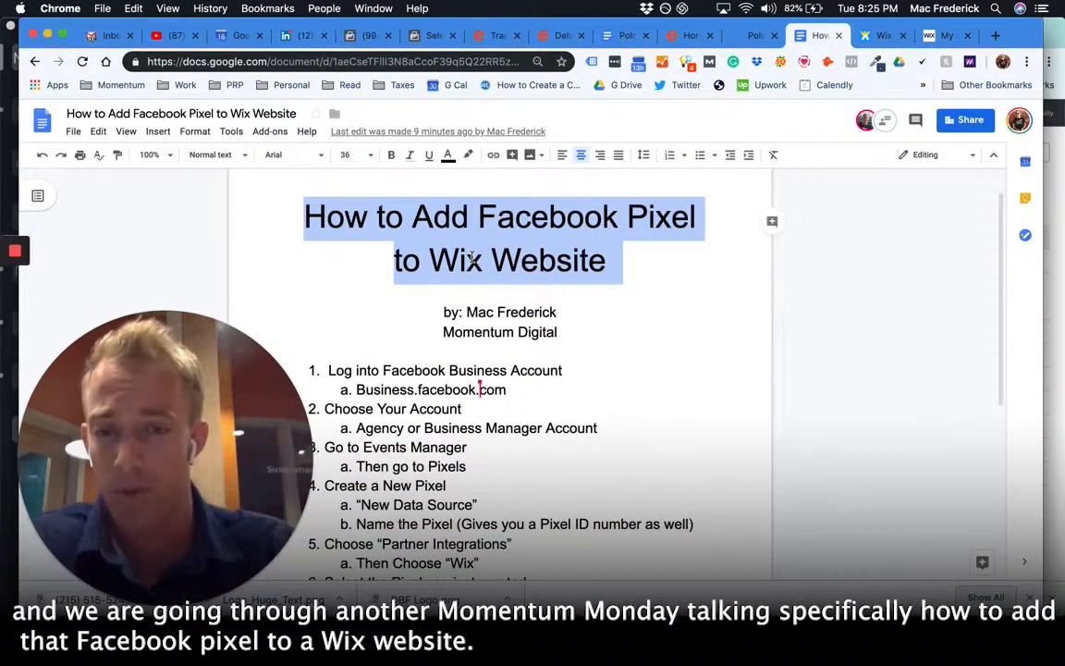
Deselect and re-highlight the title text in the notes document.
left_click(500, 259)
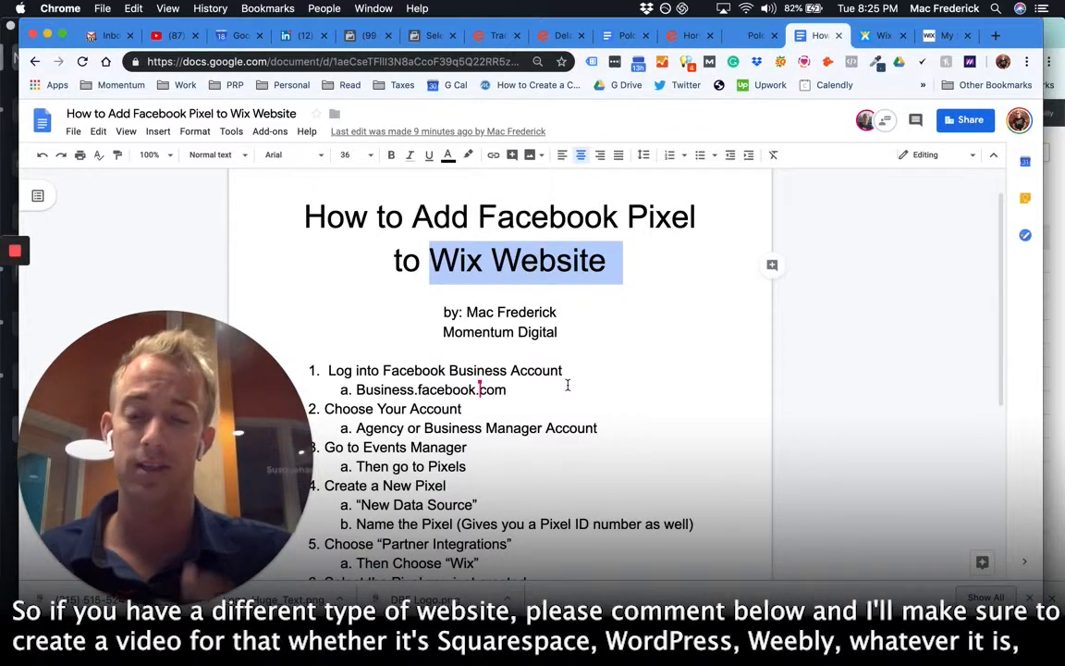
left_click(606, 259)
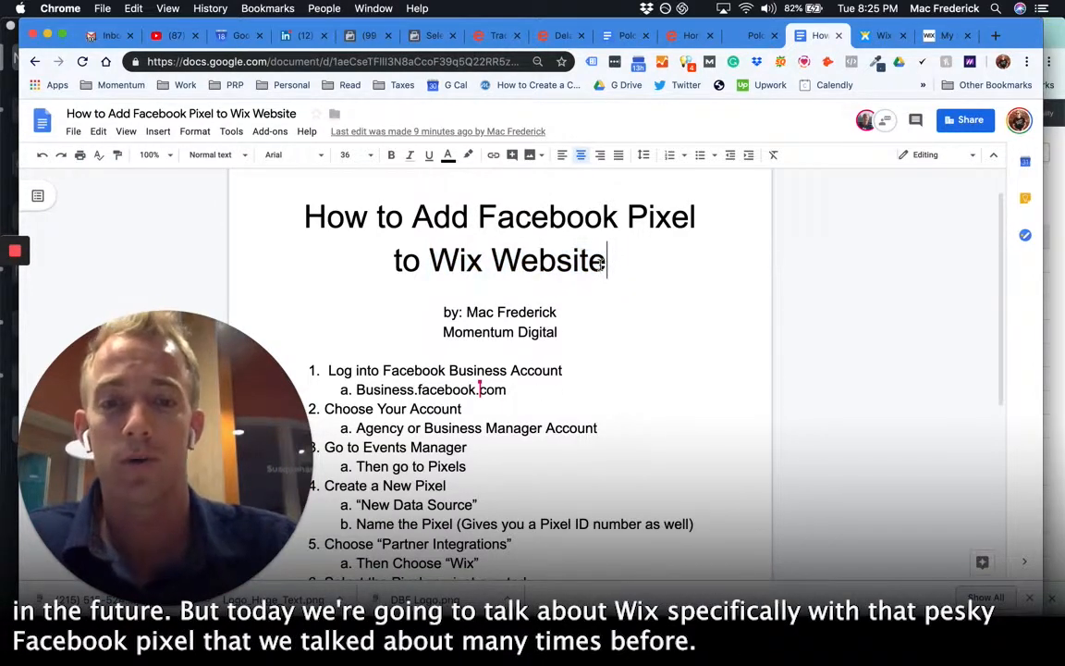
left_click_drag(477, 217, 695, 216)
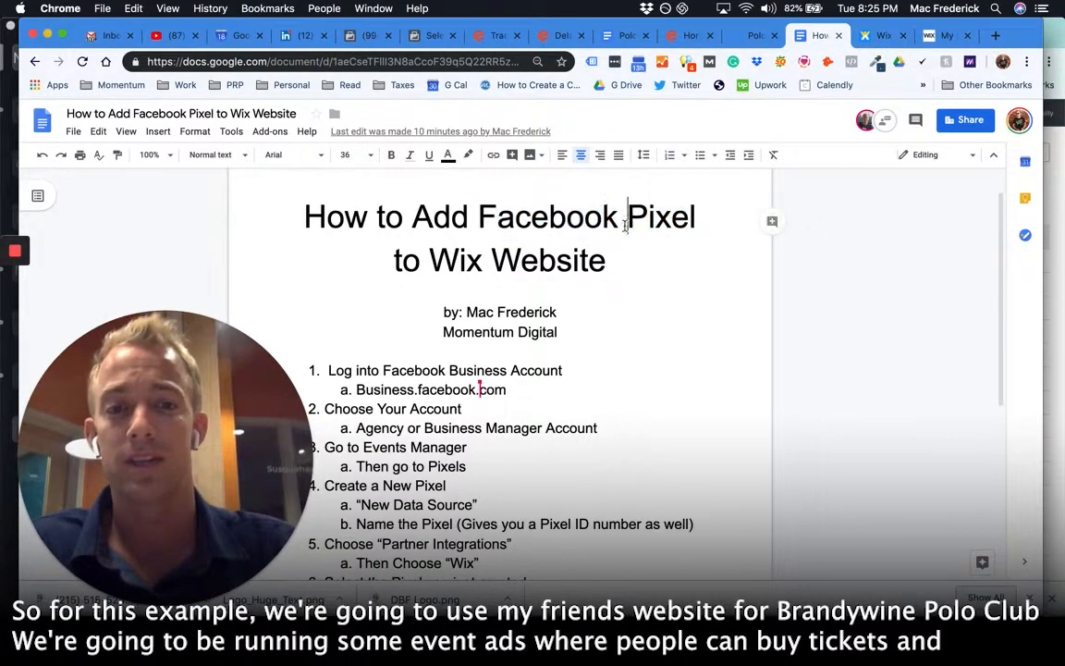
Switch between the Brandywine Polo Club site and its Eventbrite ticket page, ending on the polo site.
left_click(756, 35)
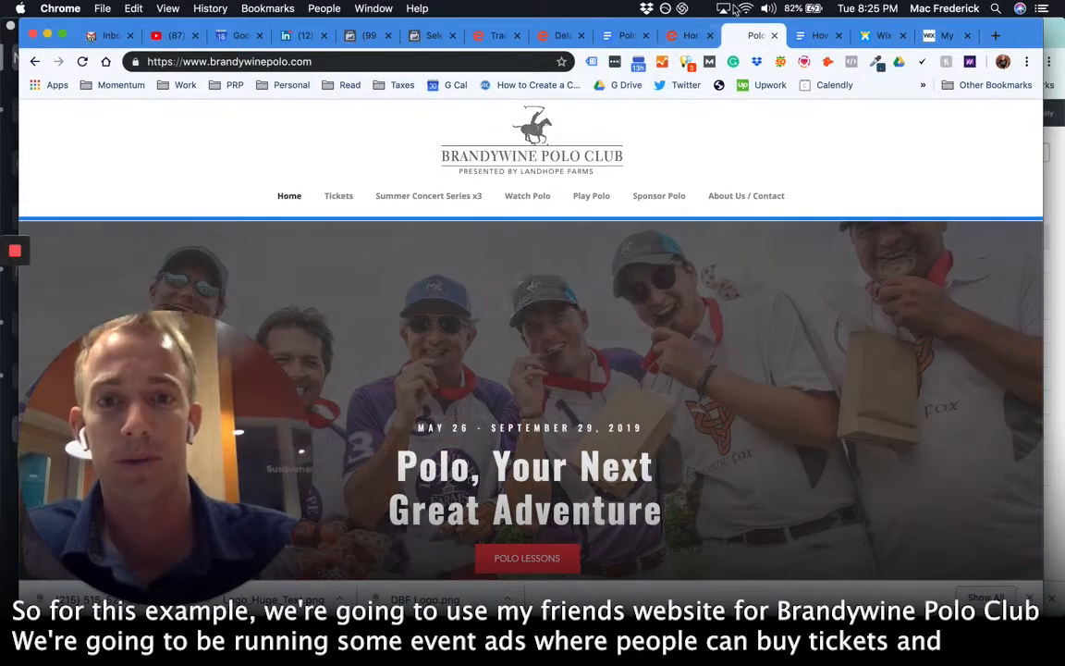
left_click(688, 35)
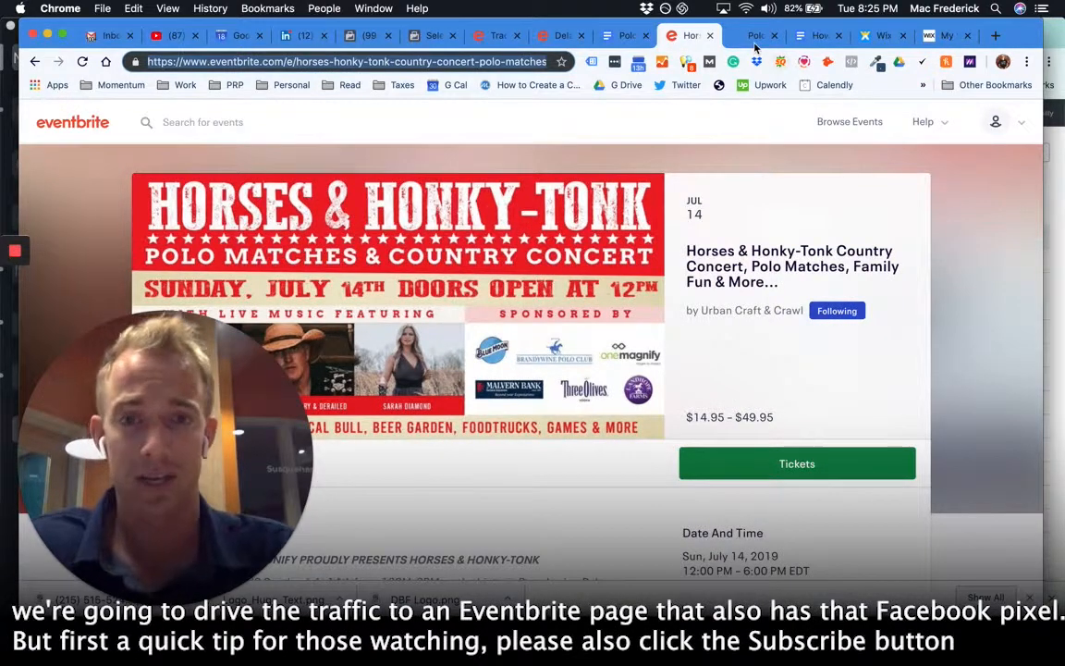
left_click(754, 35)
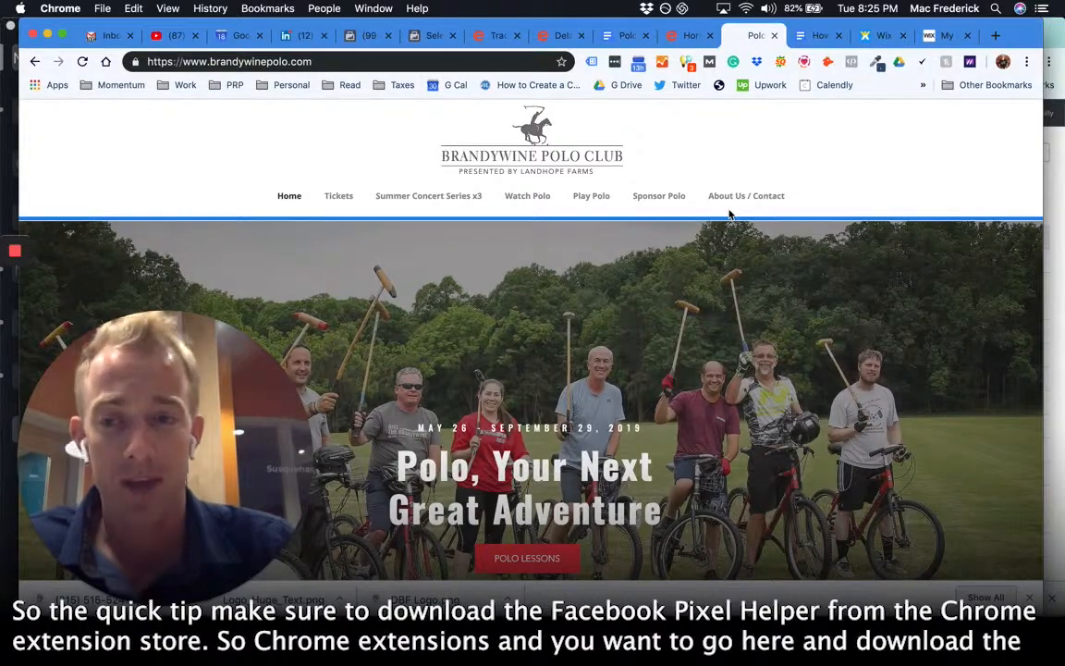
left_click(850, 63)
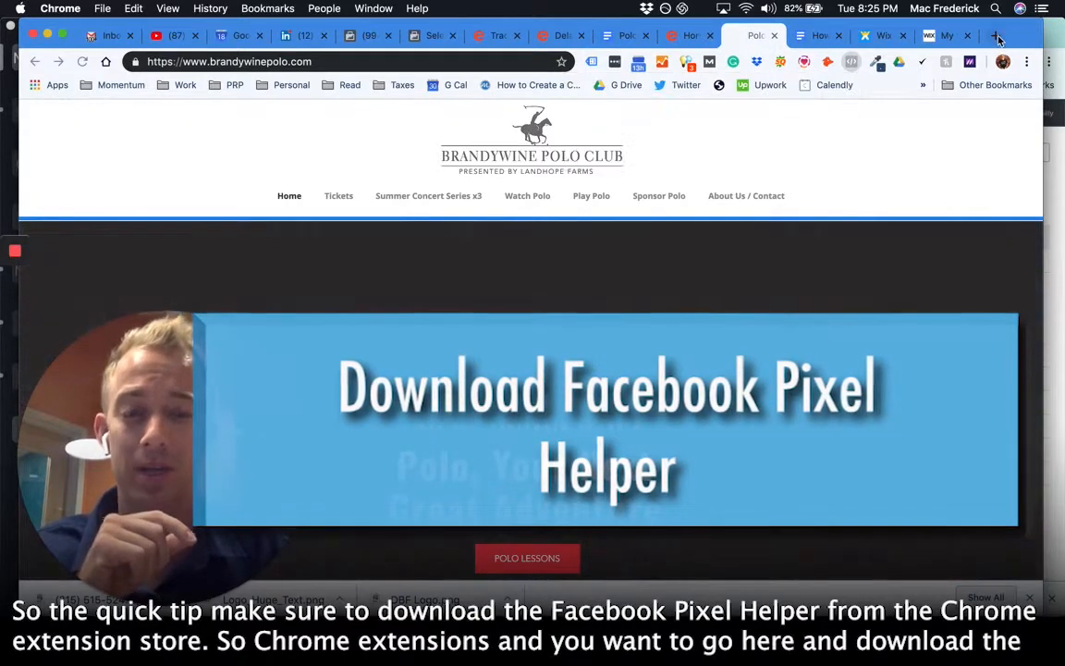
Search Google for 'chrome extensions', then search the Chrome Web Store for 'pixel helper'.
type("chrome extensions")
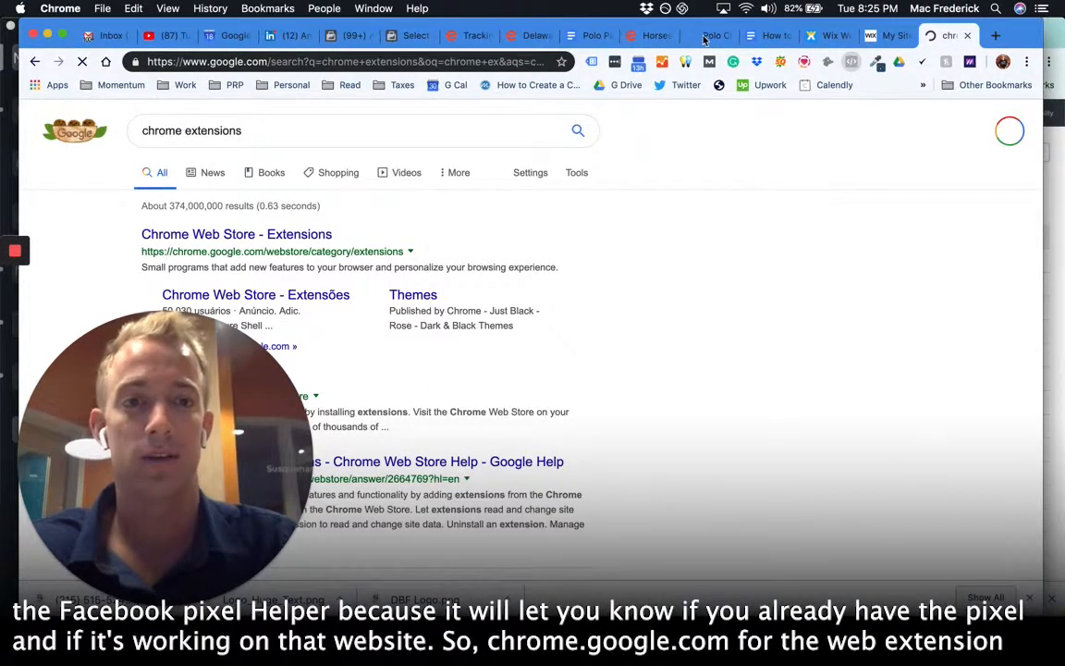
left_click(850, 61)
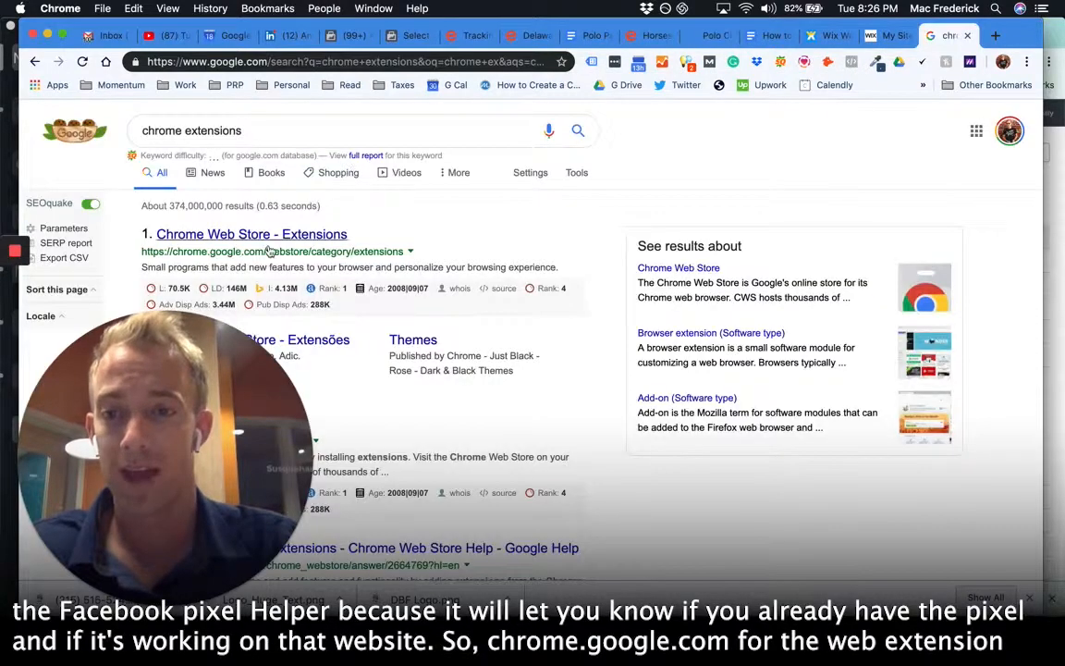
left_click(251, 233)
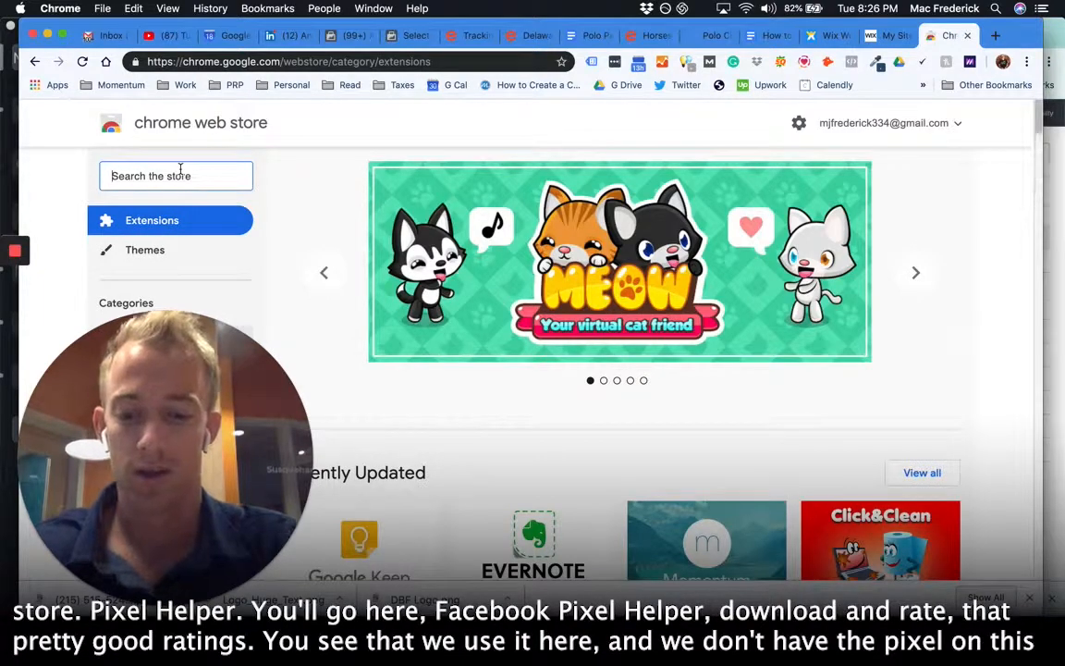
type("pixel helper")
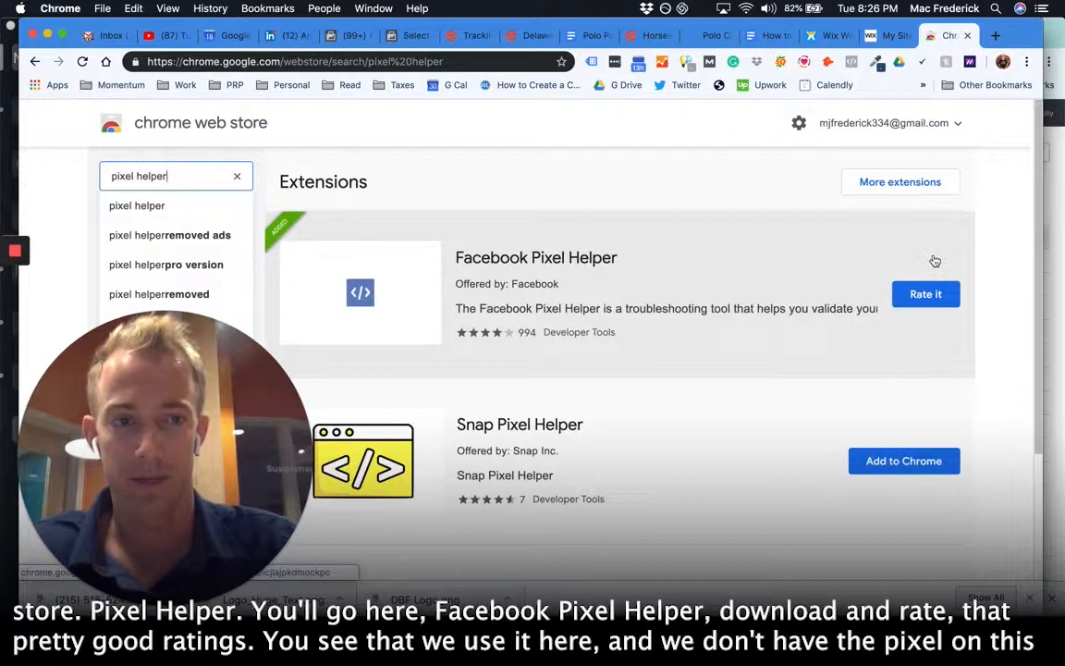
mouse_move(603, 290)
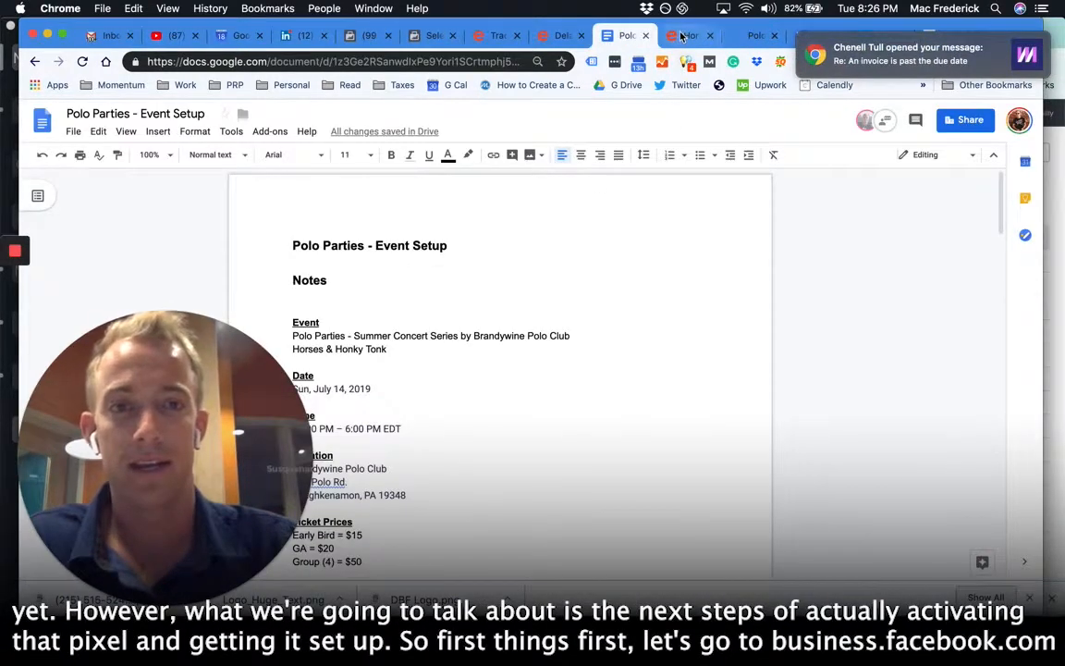
Return to the Brandywine Polo Club site, then head to business.facebook.com for Events Manager.
left_click(756, 35)
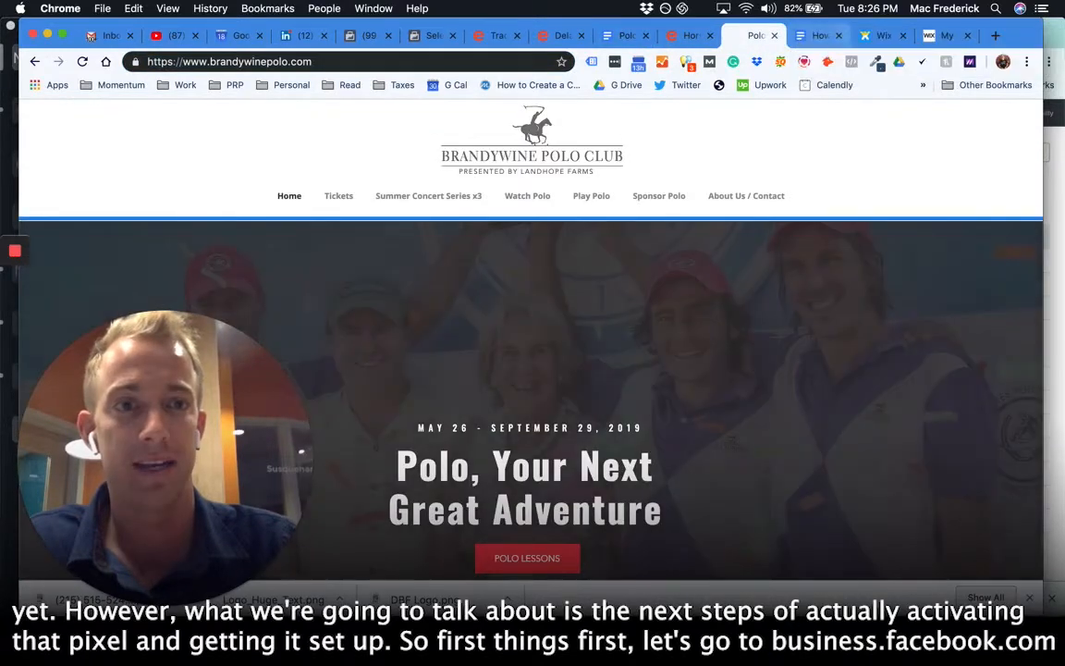
left_click(817, 35)
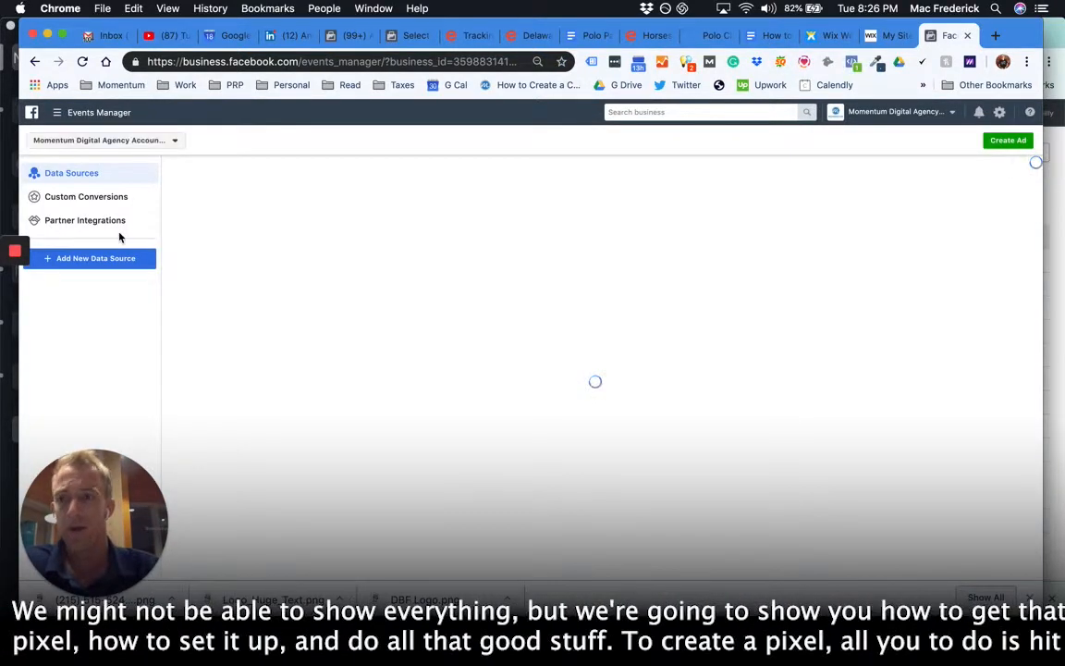
Check the business account list, then bring up the Add New Data Source choices.
left_click(102, 141)
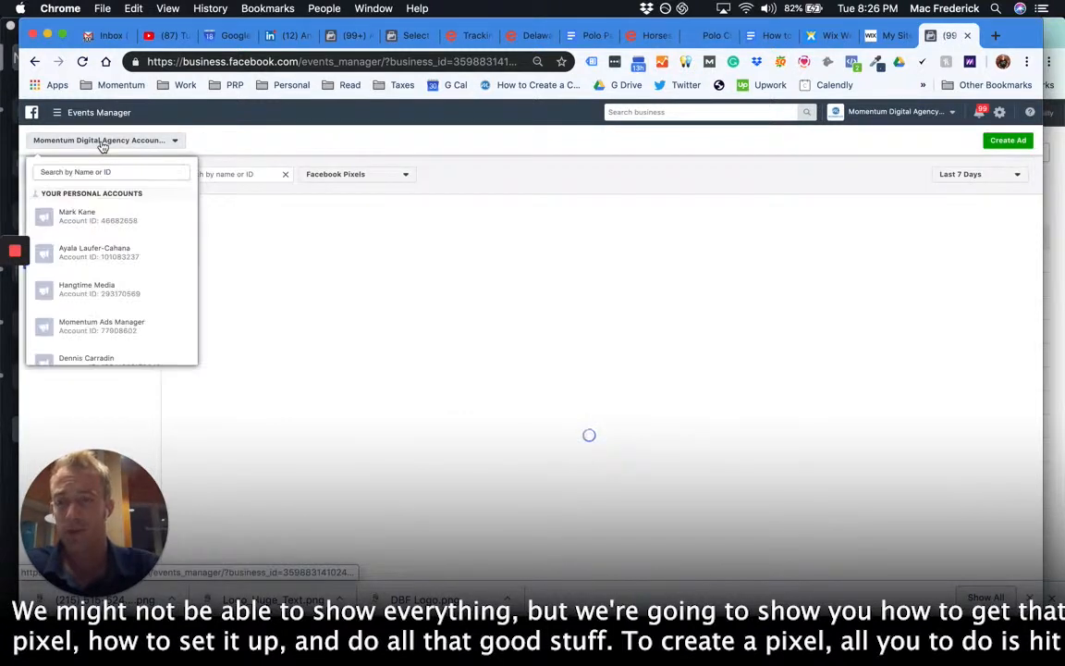
scroll("down", 3)
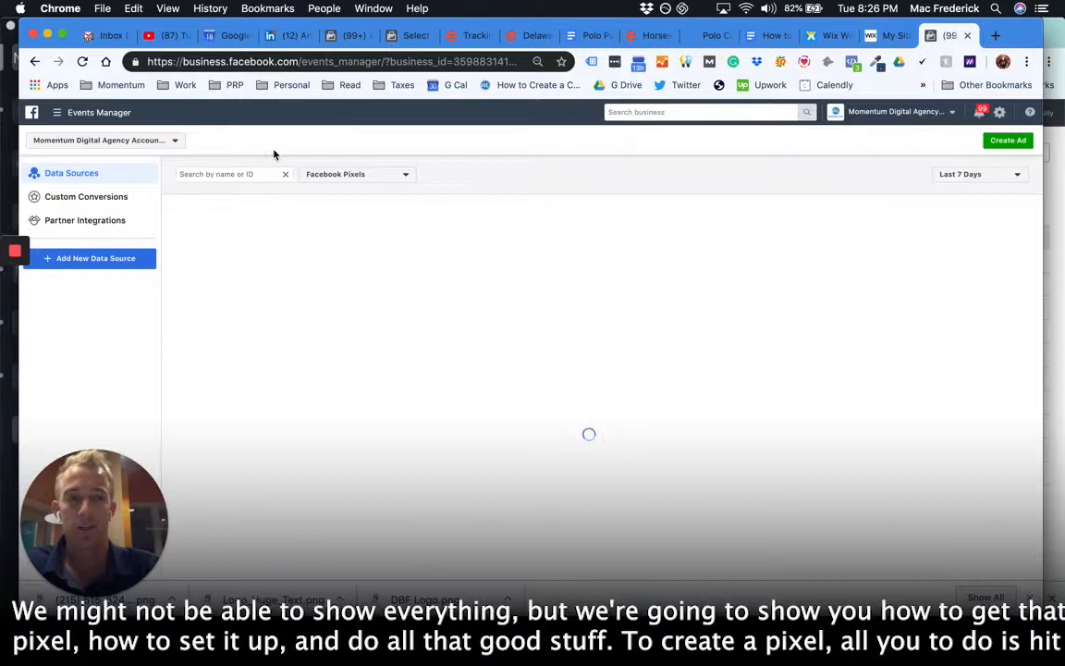
left_click(96, 259)
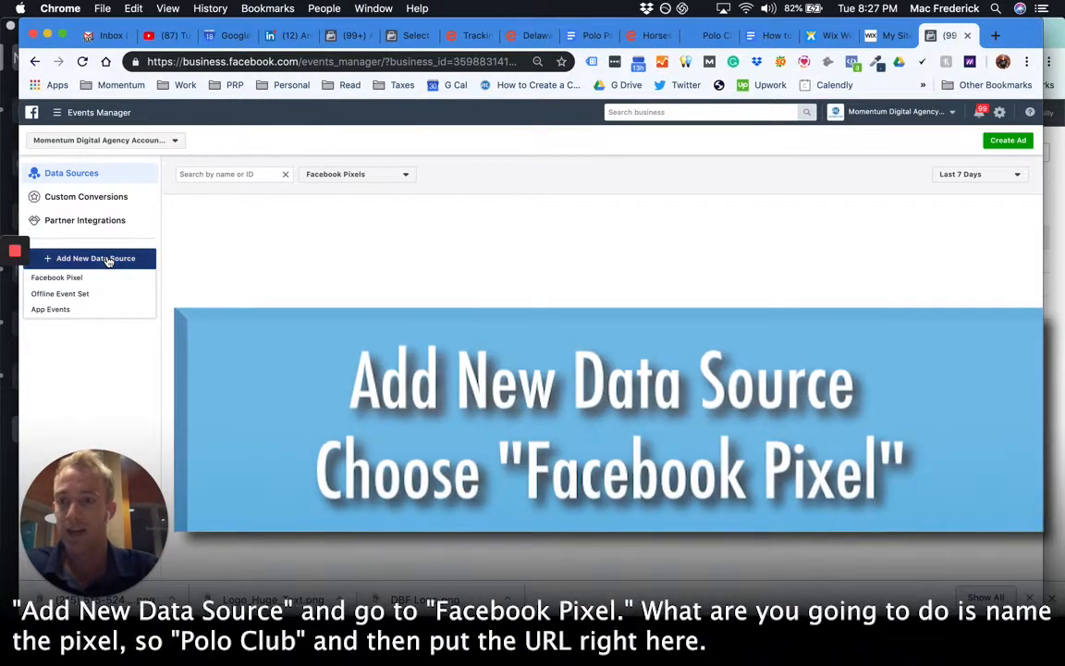
left_click(55, 278)
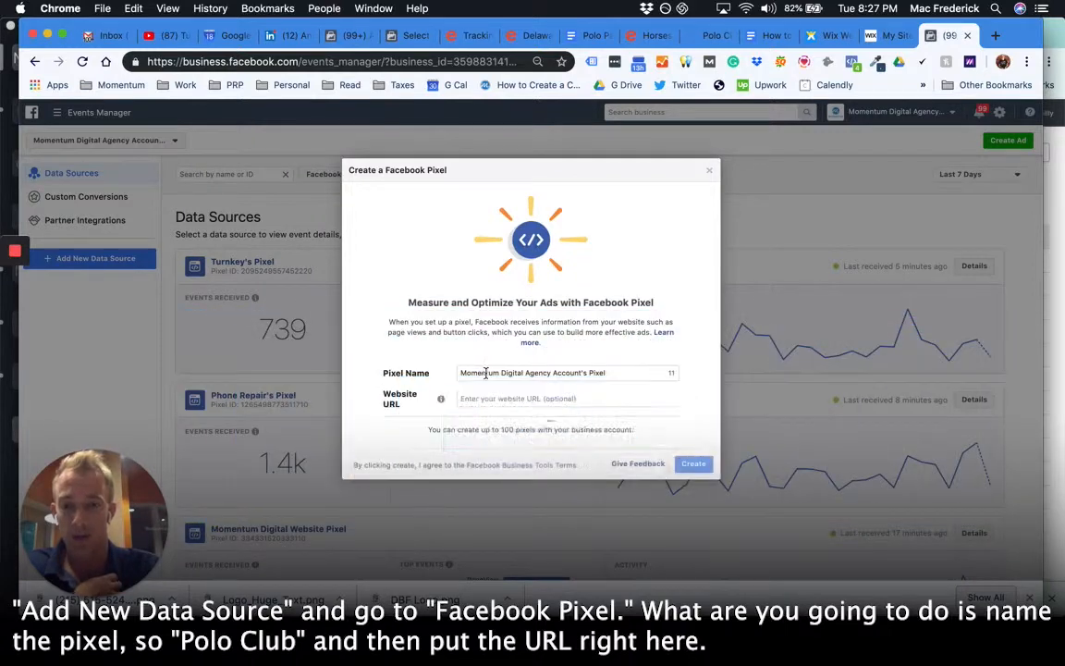
type("PO")
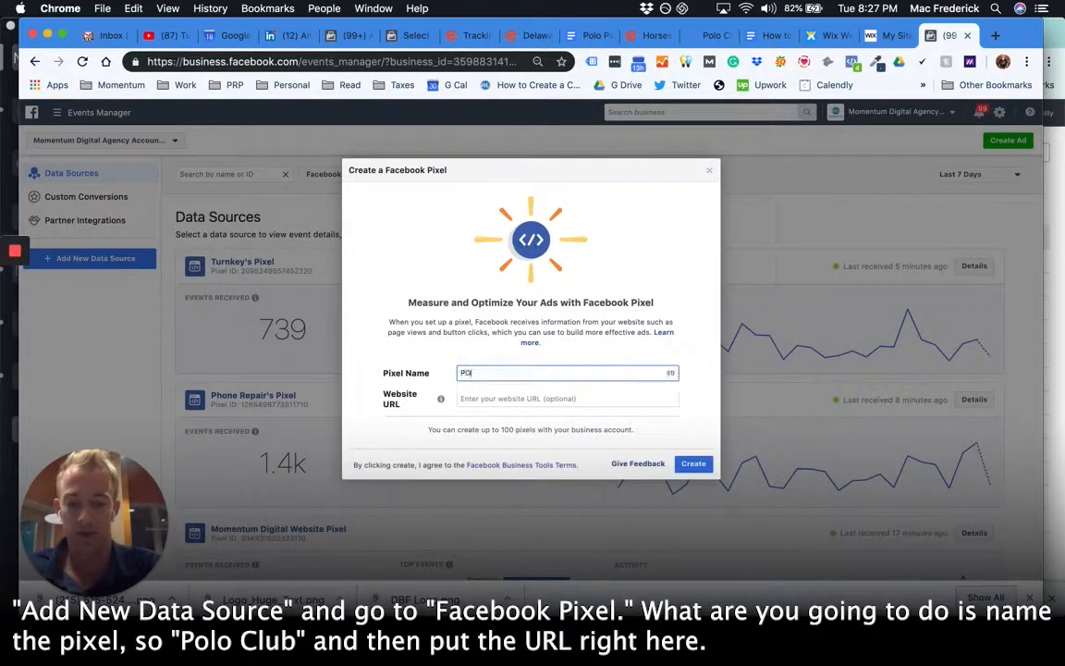
type("POLO CLUB")
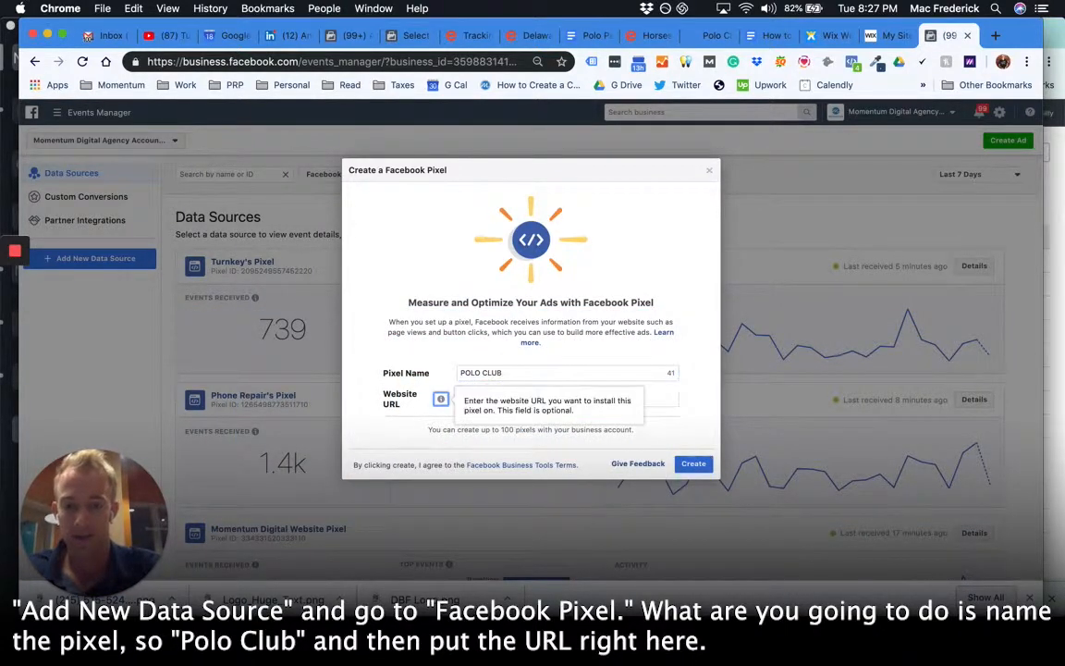
left_click(710, 35)
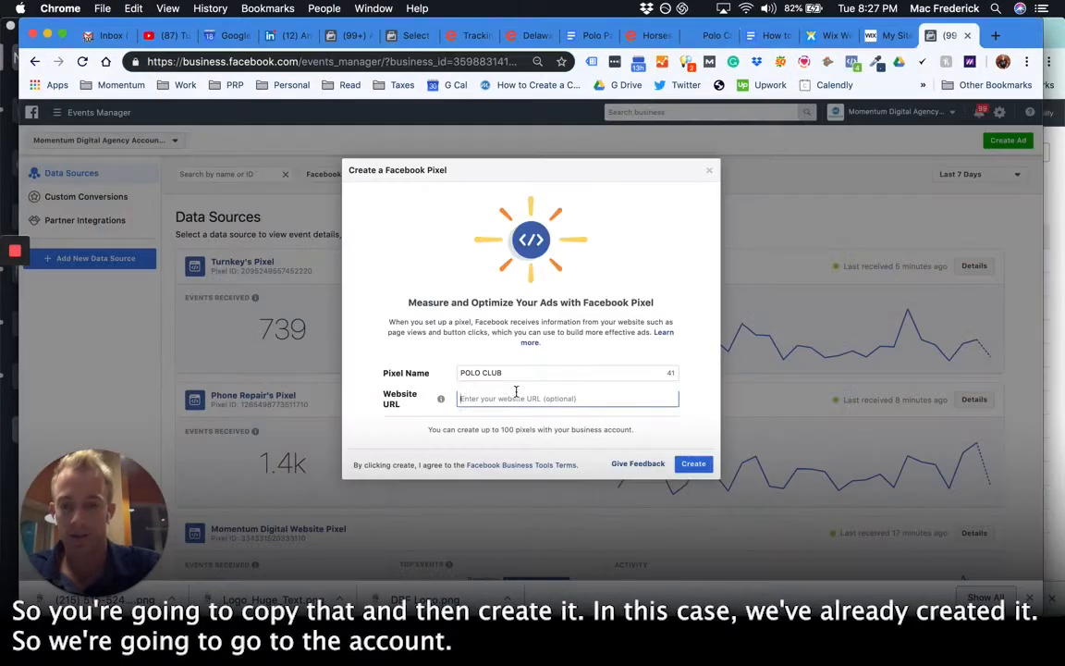
type("https://www.brandywinepolo.com/")
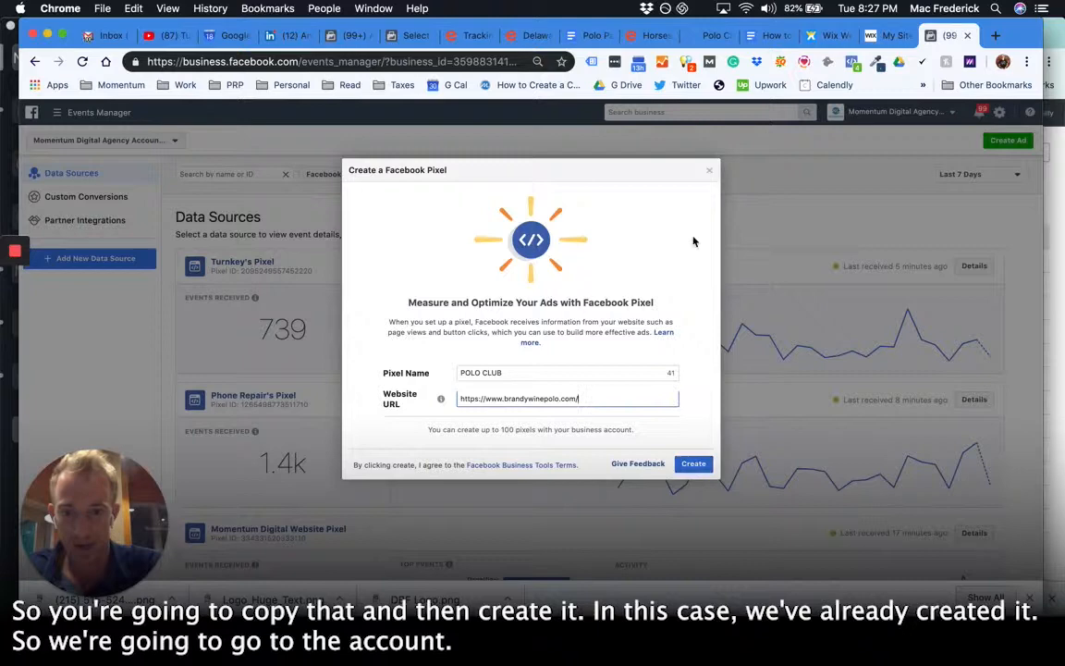
left_click(710, 170)
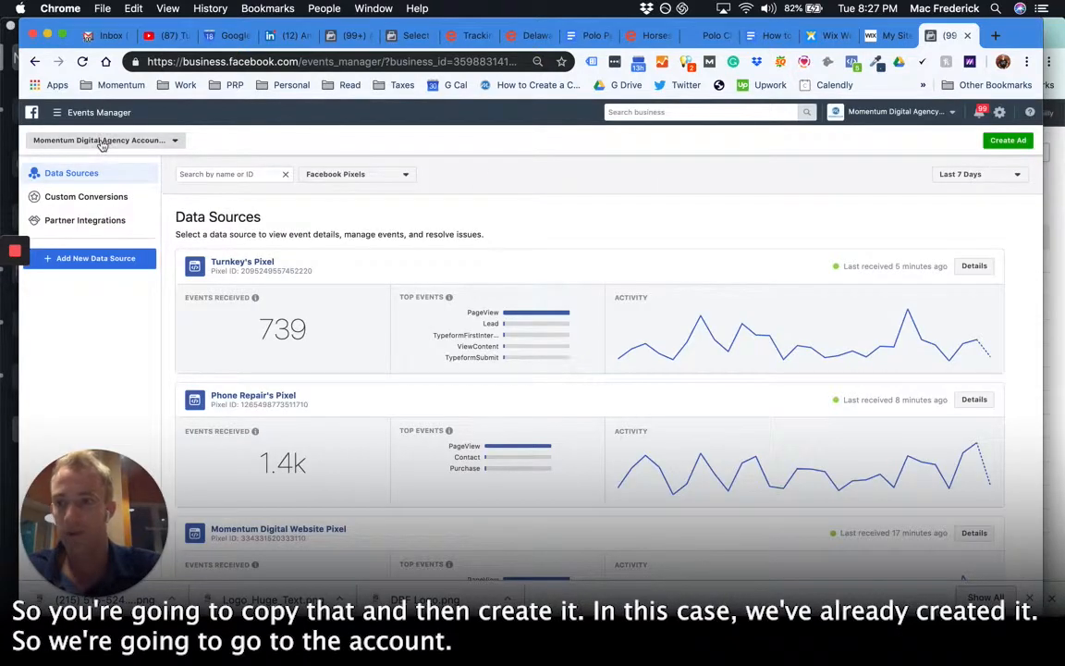
type("small")
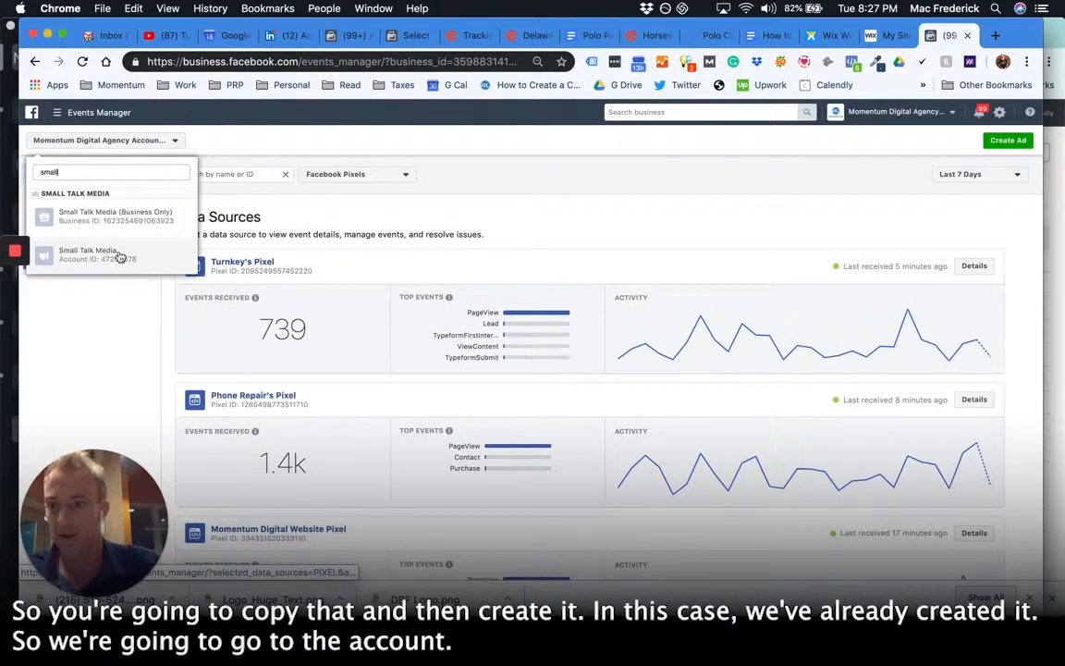
left_click(89, 255)
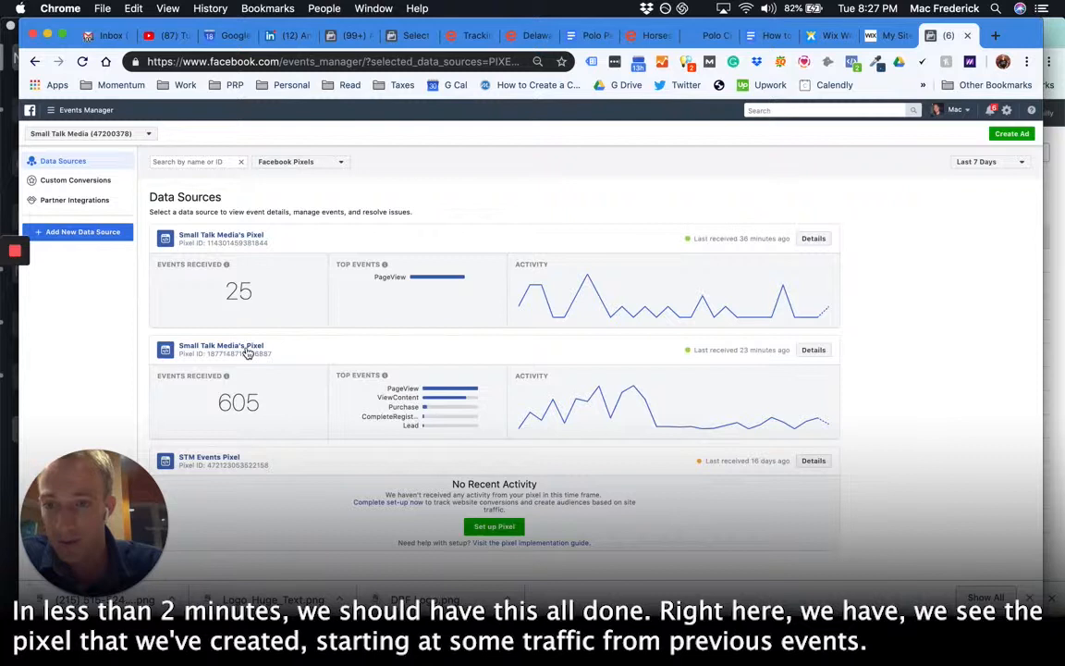
mouse_move(576, 403)
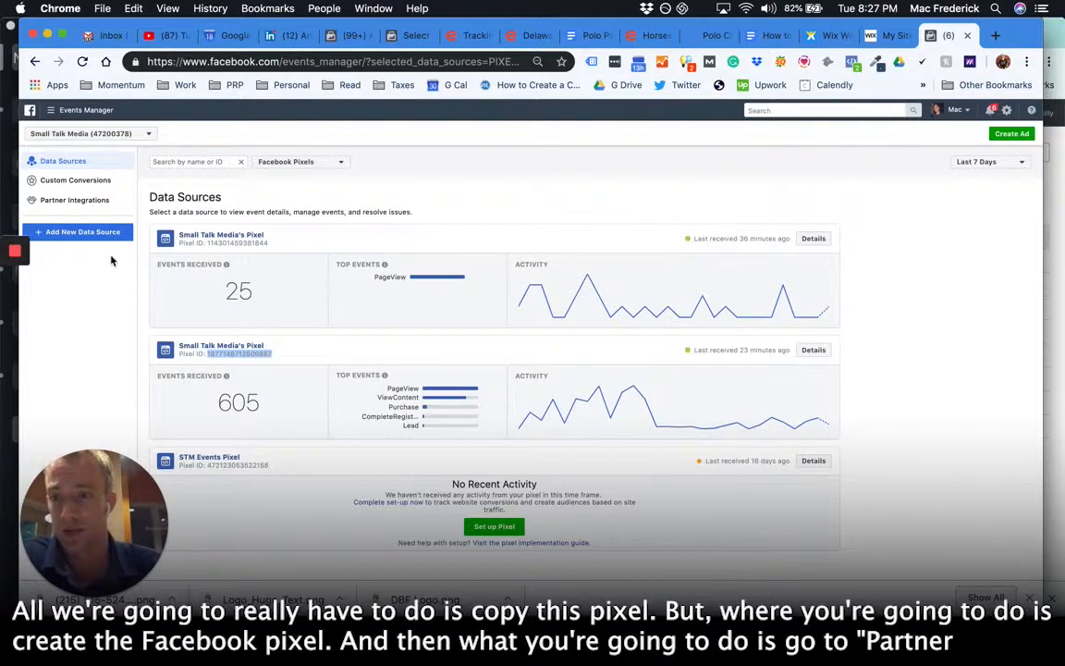
left_click(82, 231)
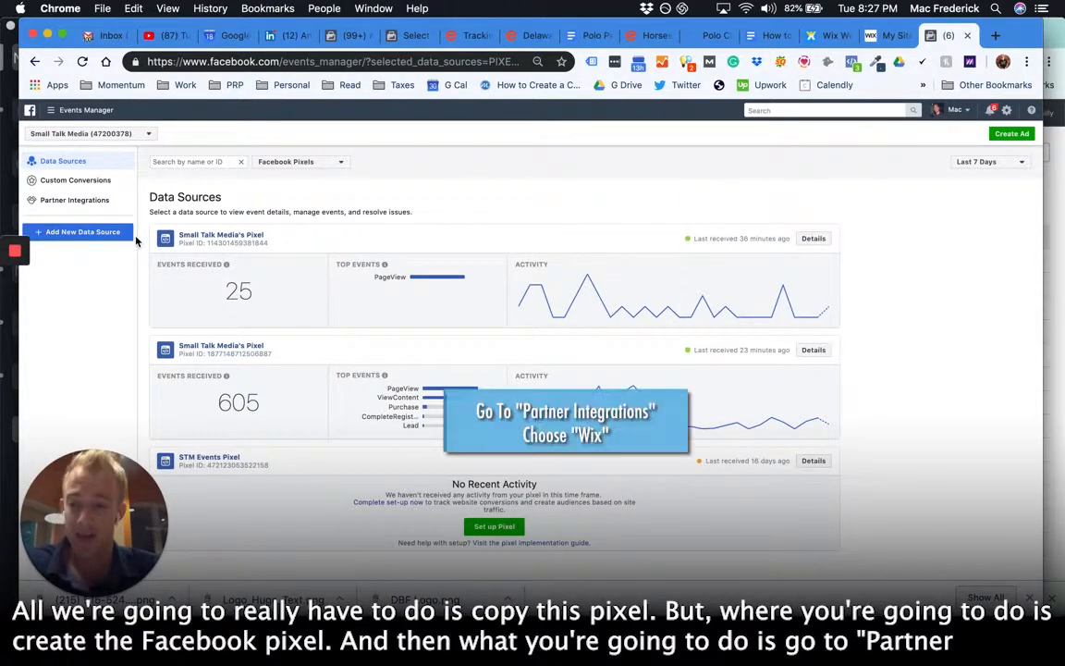
Go to Partner Integrations and scroll down to the Website Platforms section for Wix.
left_click(74, 199)
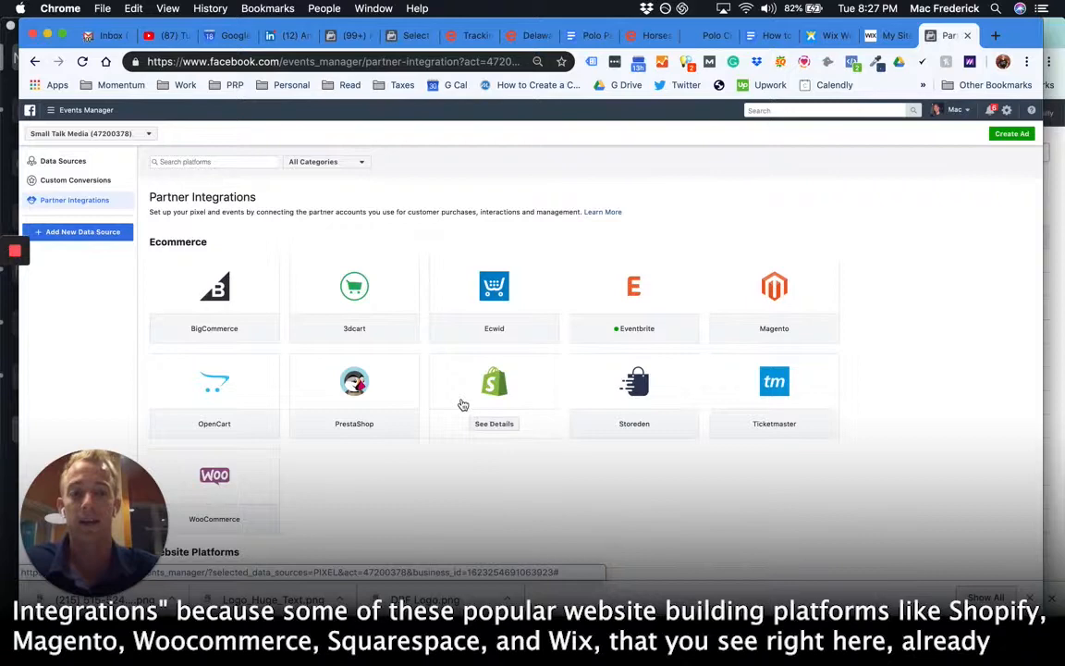
scroll("down", 3)
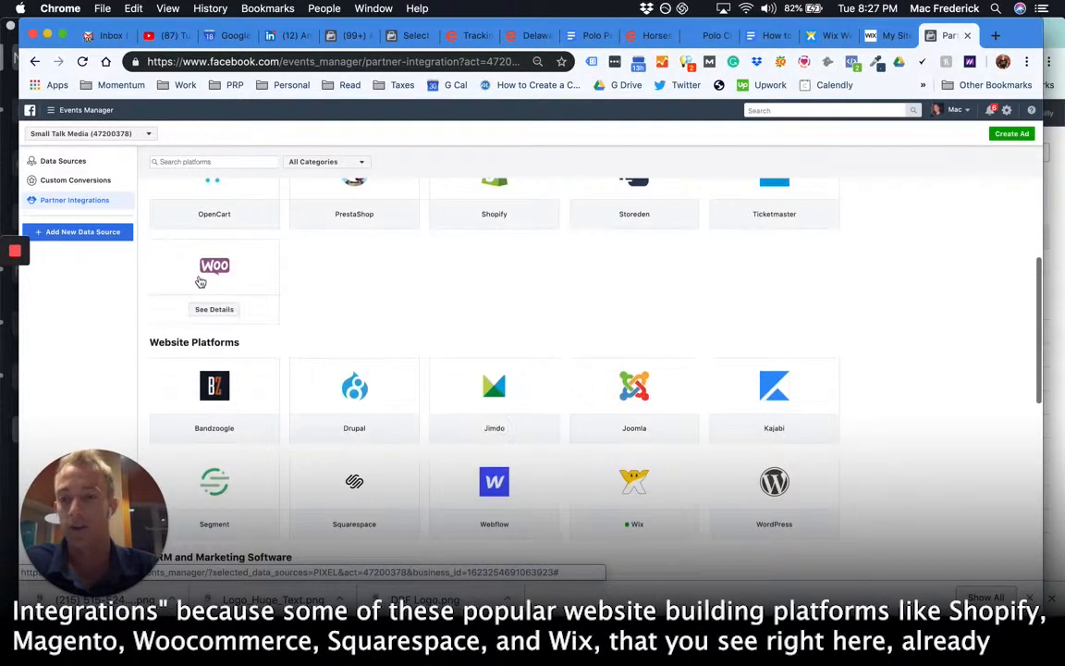
scroll("down", 3)
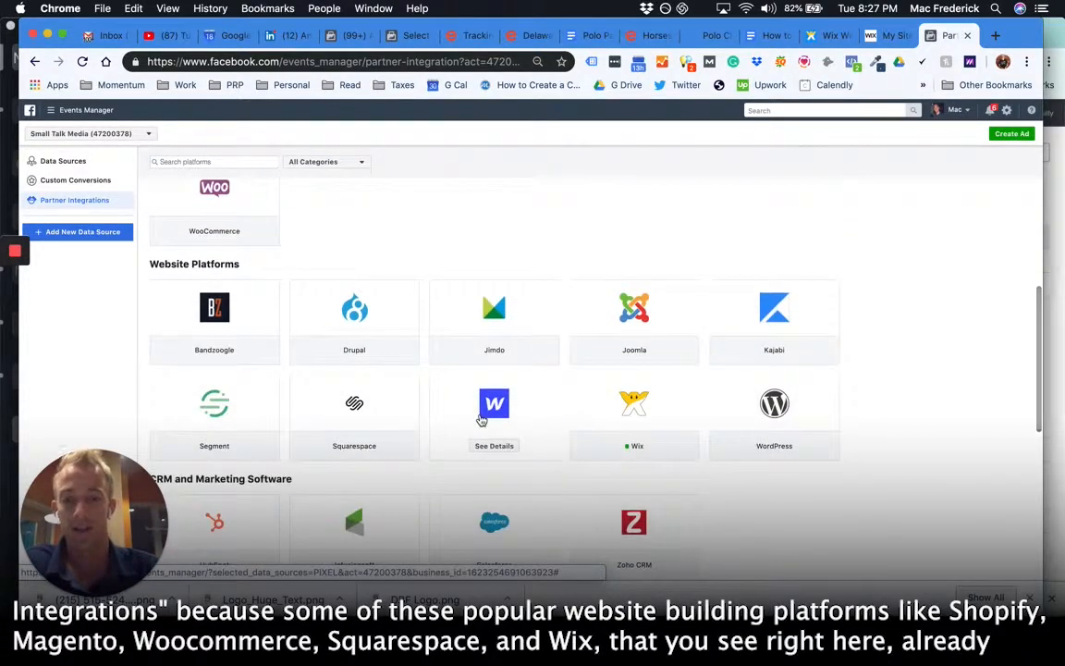
scroll("down", 3)
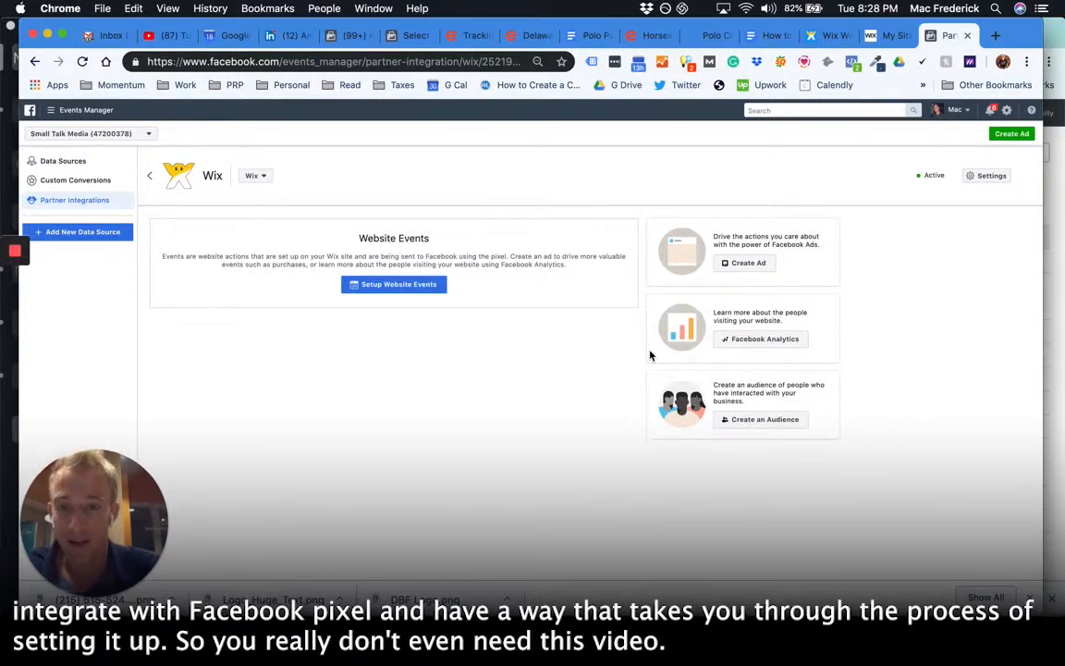
Bring up the Settings dialog of the Wix partner integration.
left_click(255, 175)
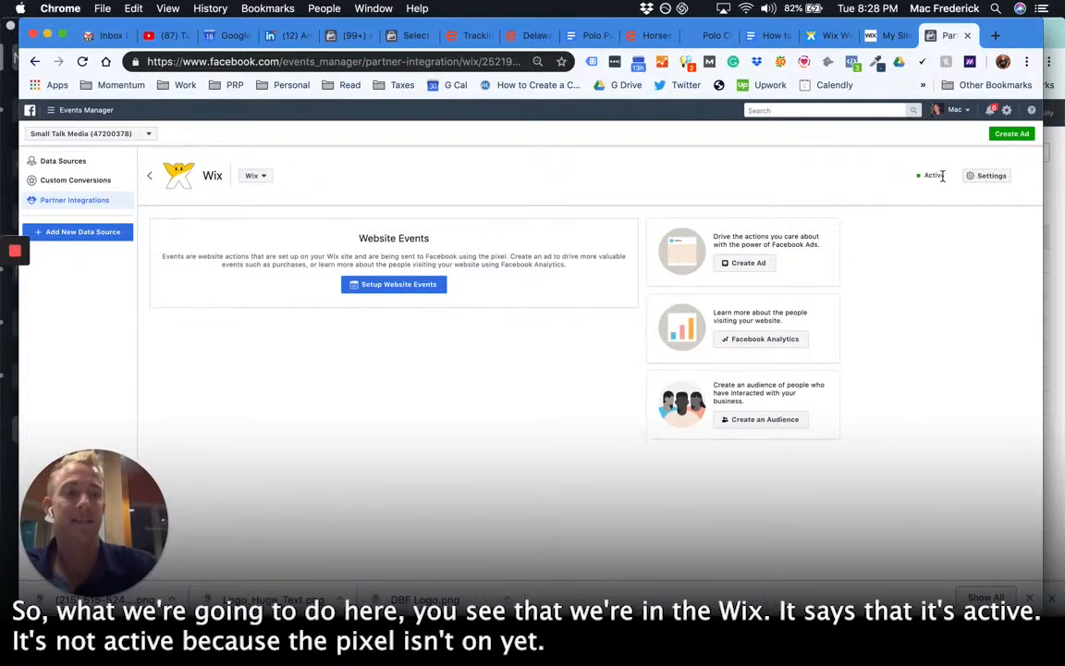
left_click(991, 175)
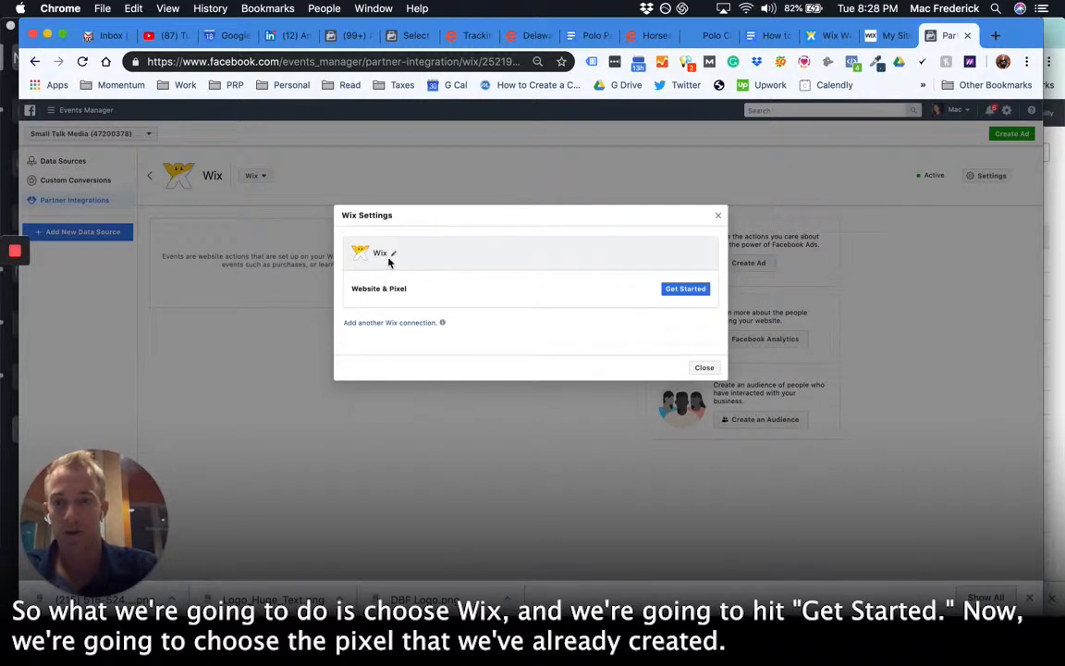
left_click(392, 251)
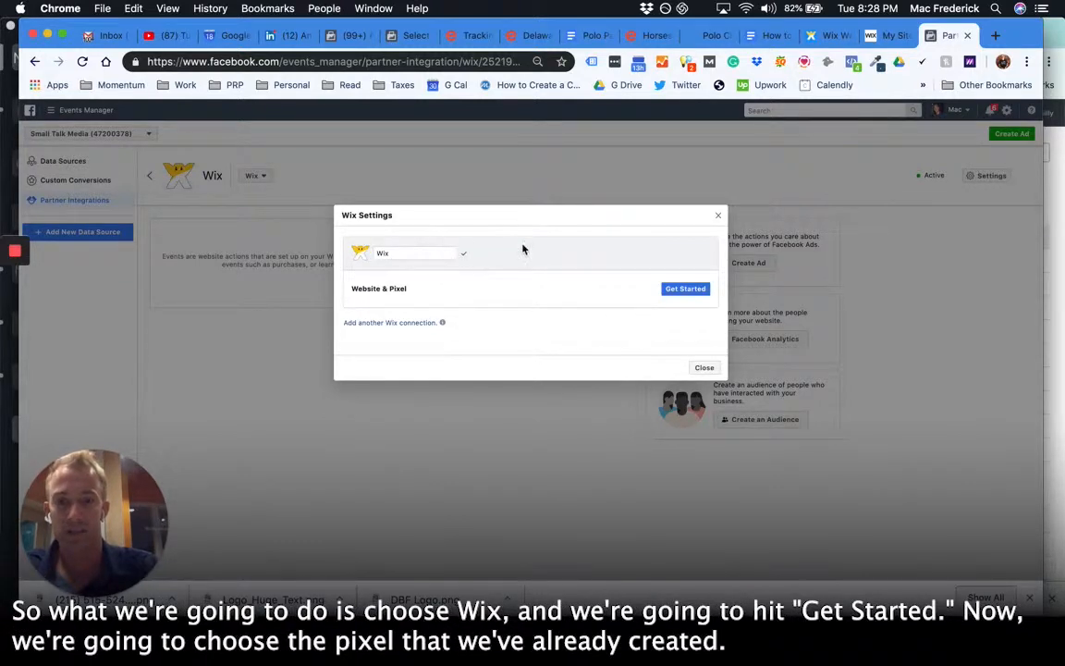
left_click(684, 288)
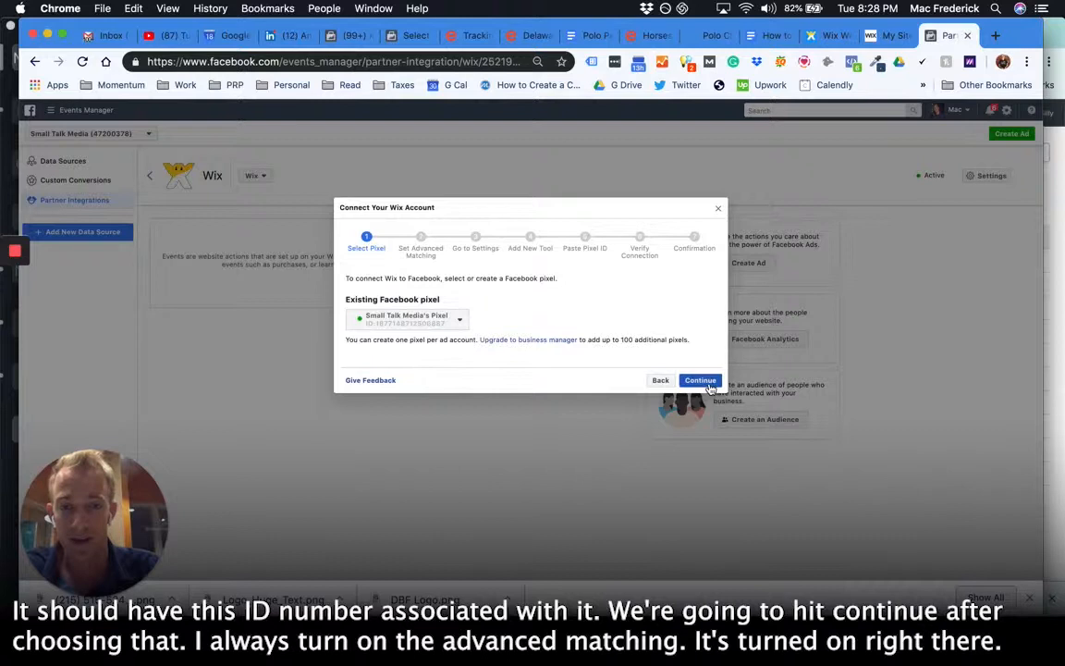
left_click(699, 381)
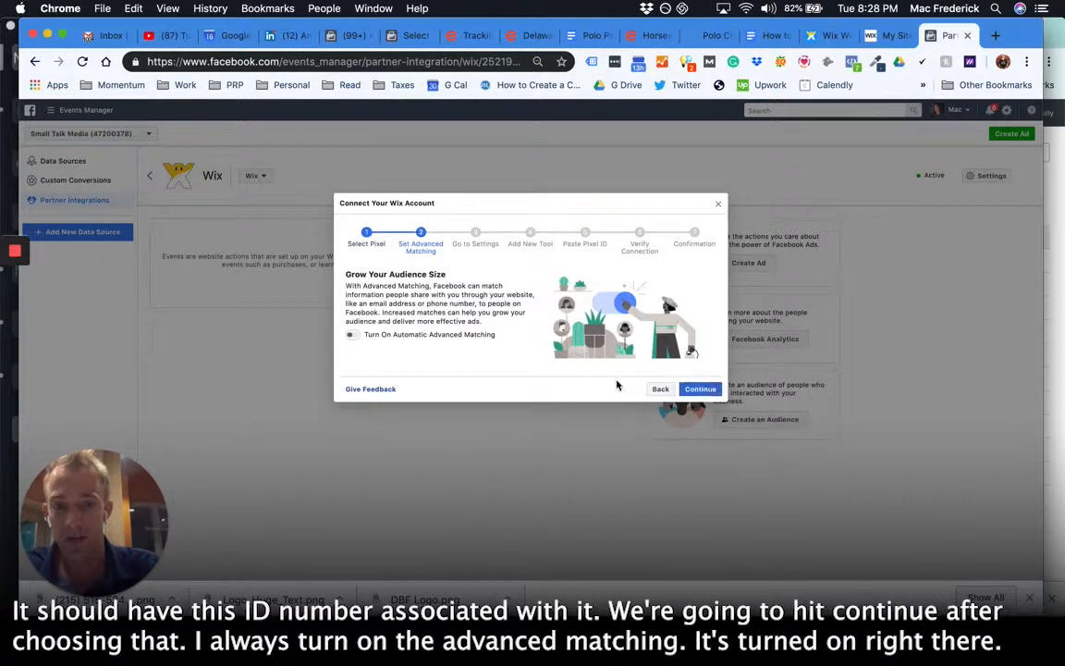
left_click(351, 333)
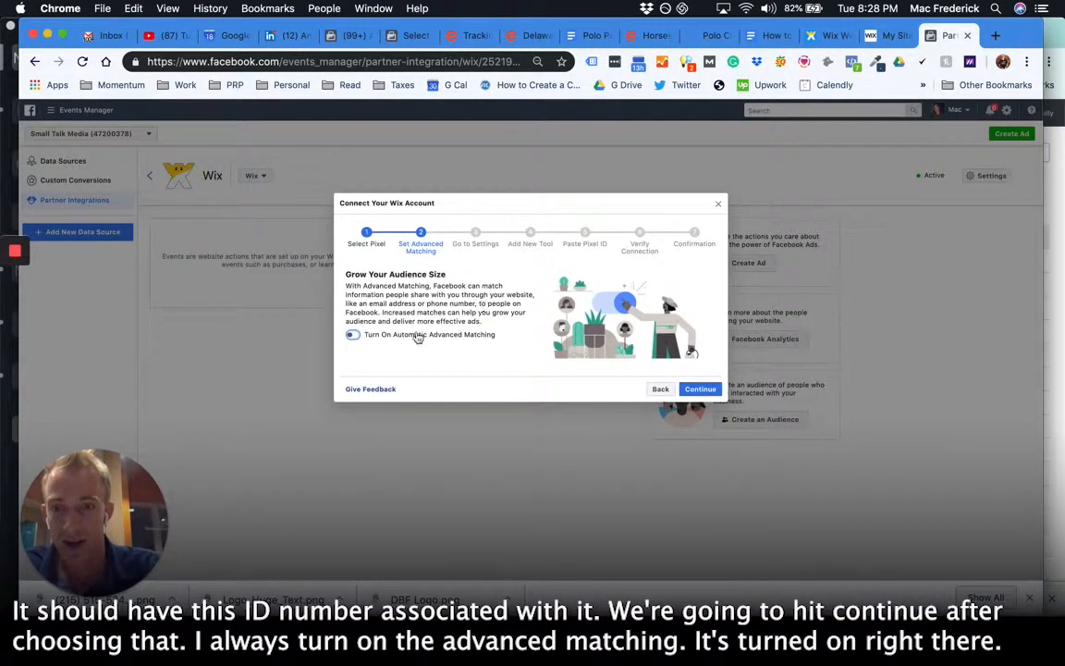
mouse_move(677, 369)
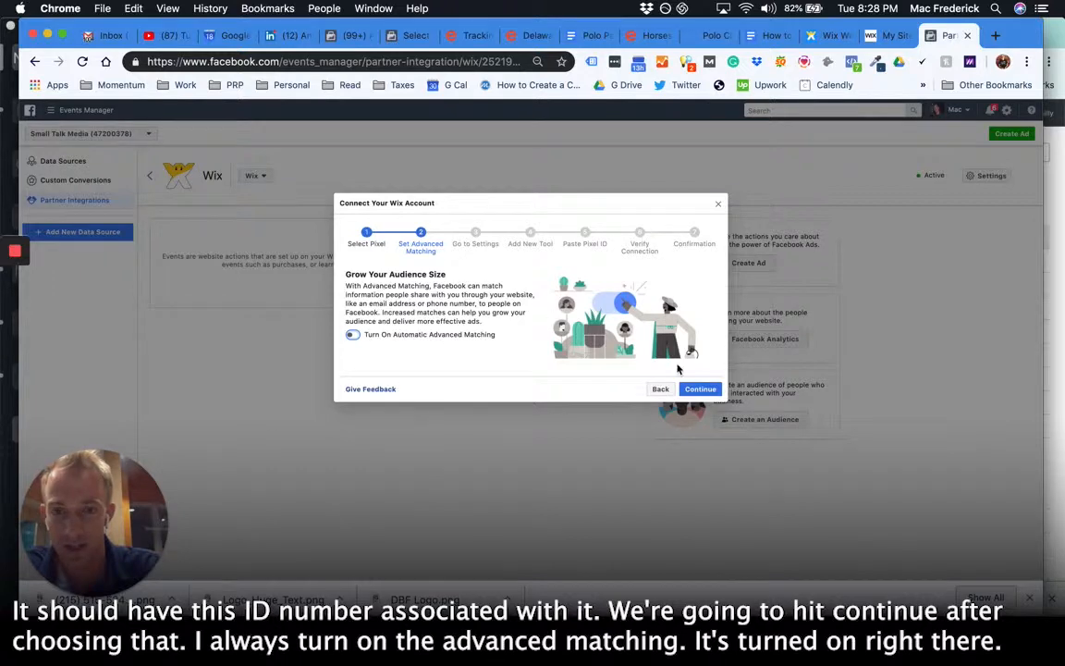
left_click(699, 388)
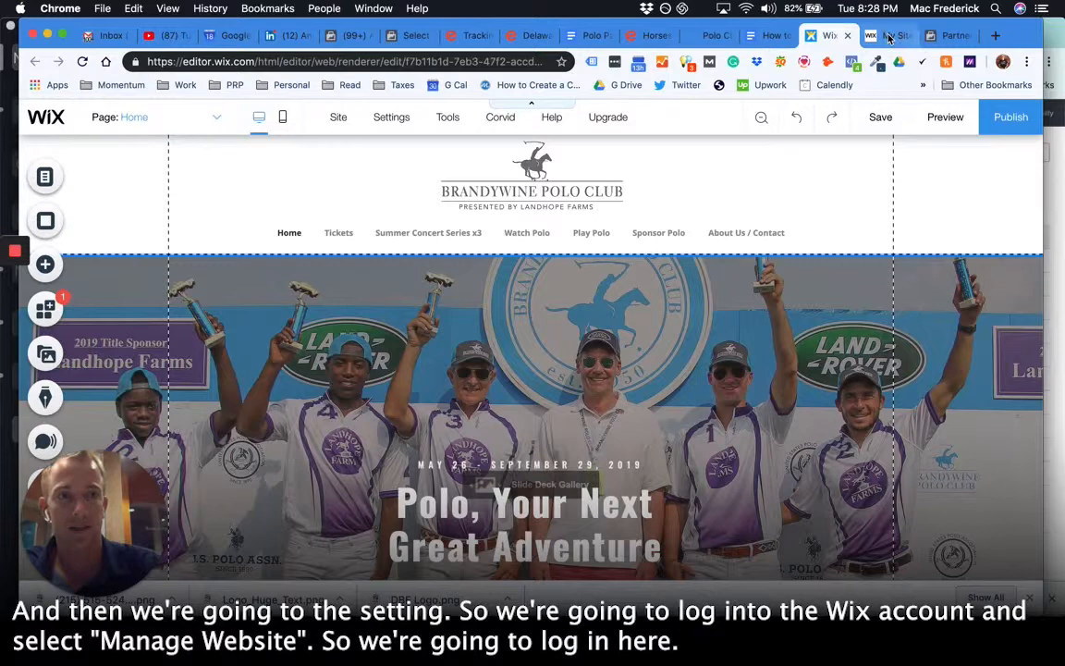
From Wix My Sites, select the BrandywinePolo site and enter its dashboard and editor.
left_click(886, 35)
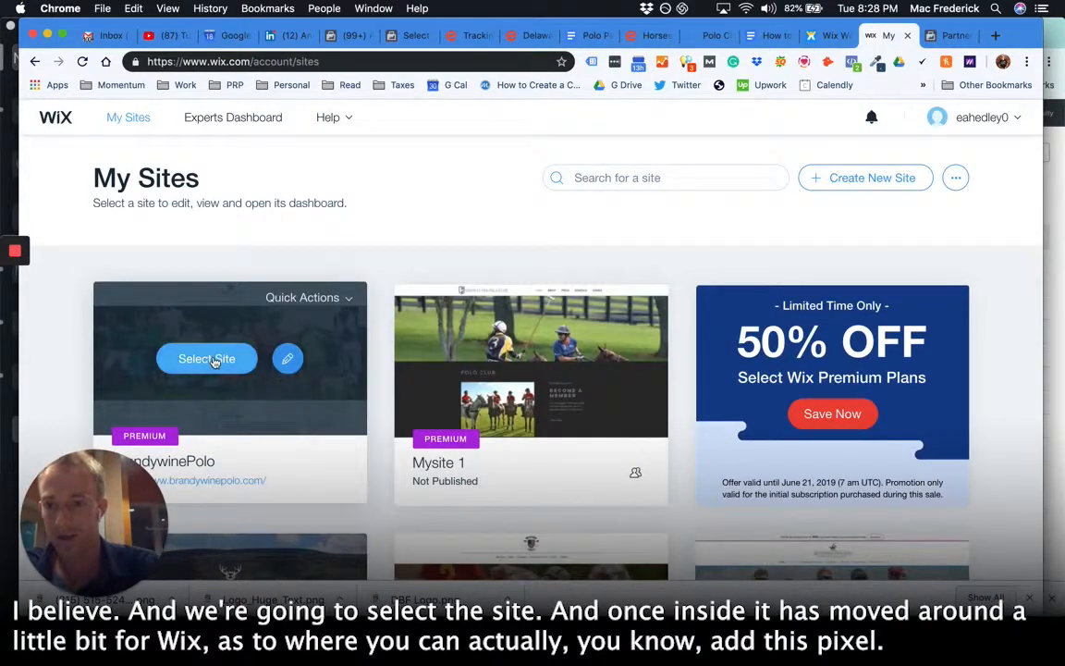
mouse_move(299, 326)
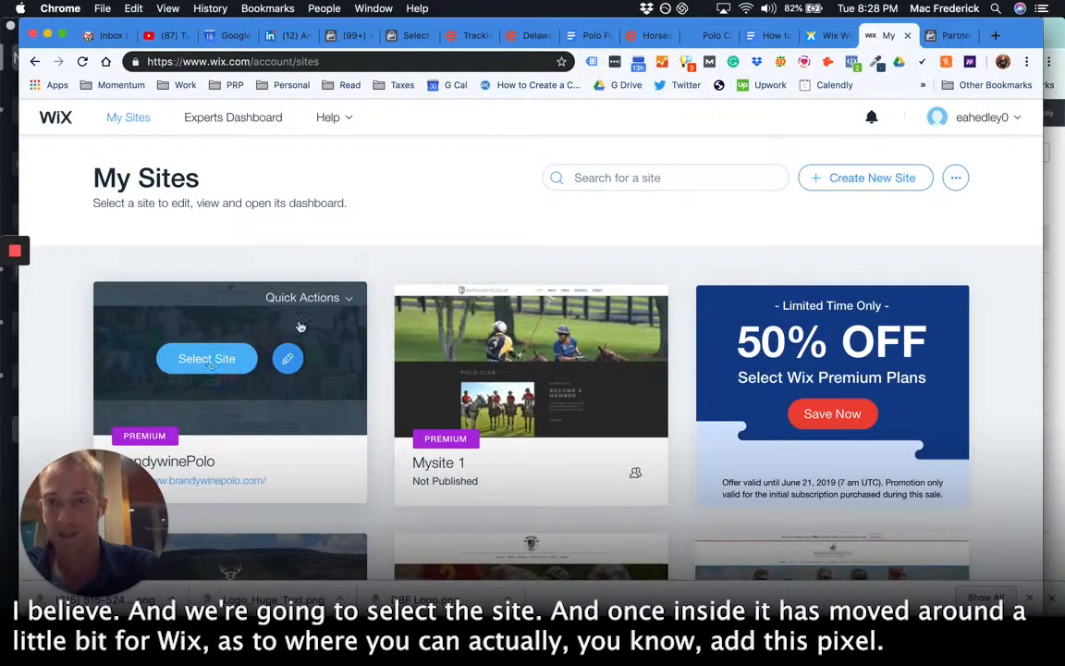
left_click(207, 358)
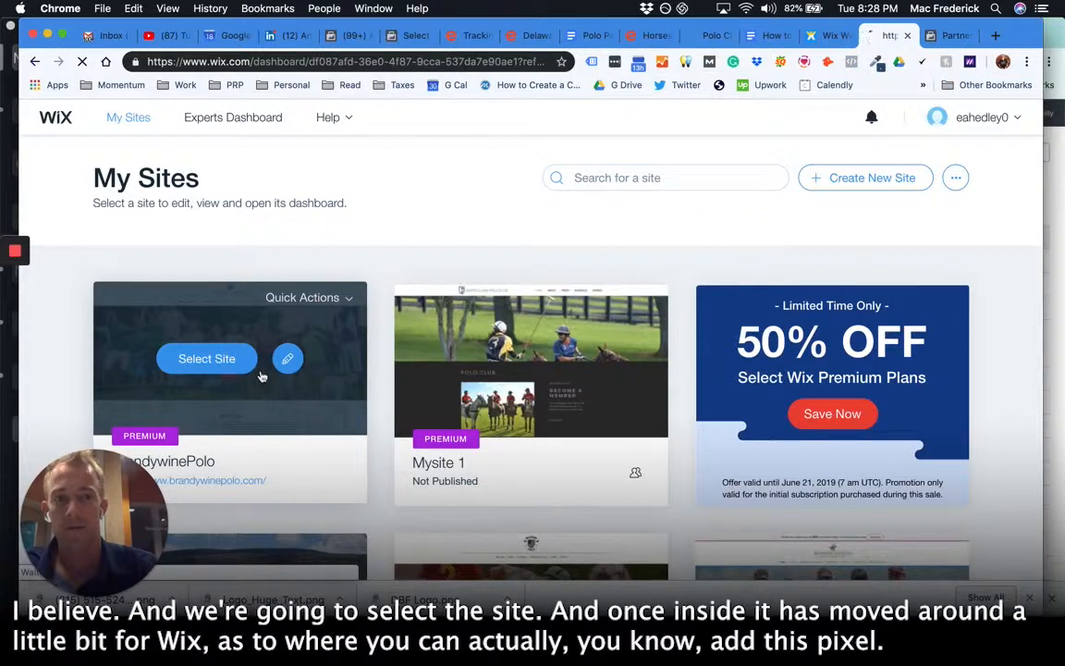
left_click(207, 358)
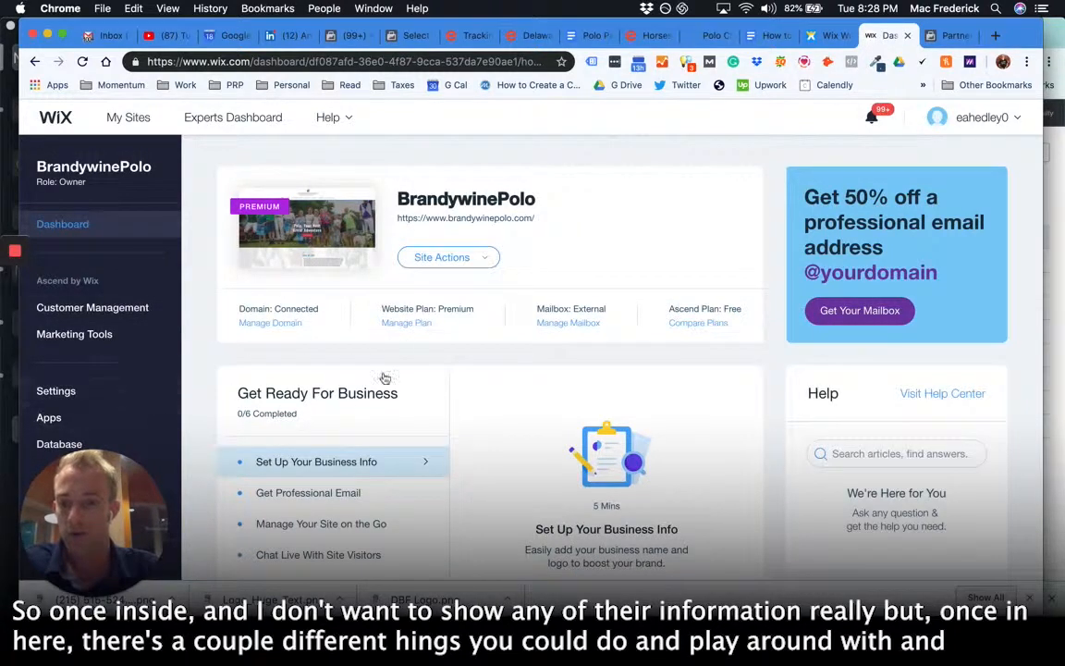
scroll("down", 3)
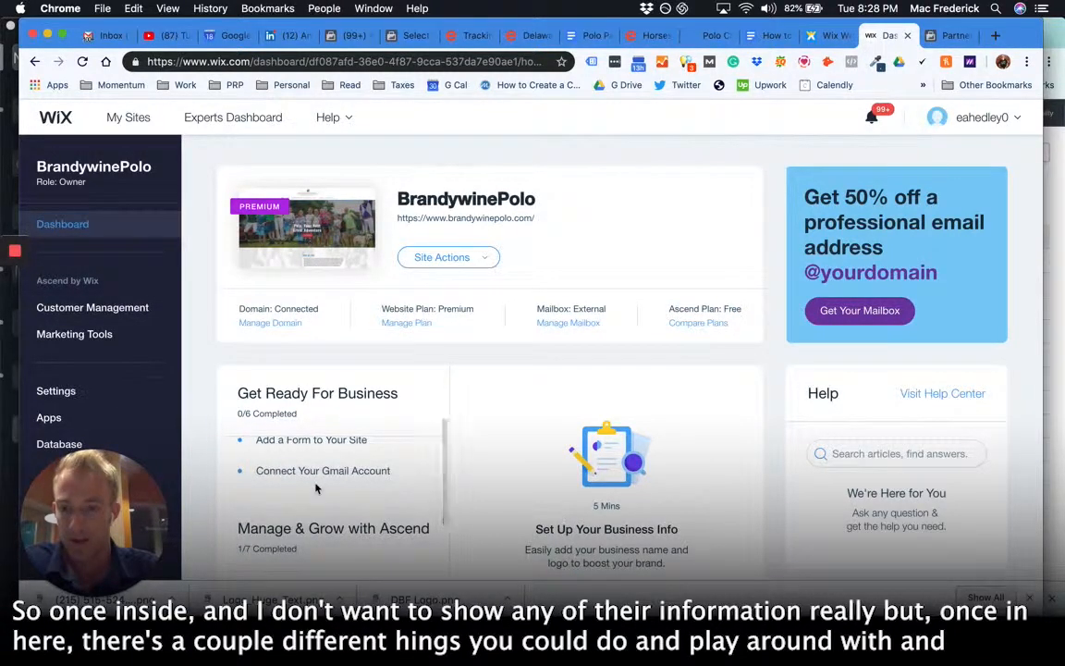
mouse_move(74, 333)
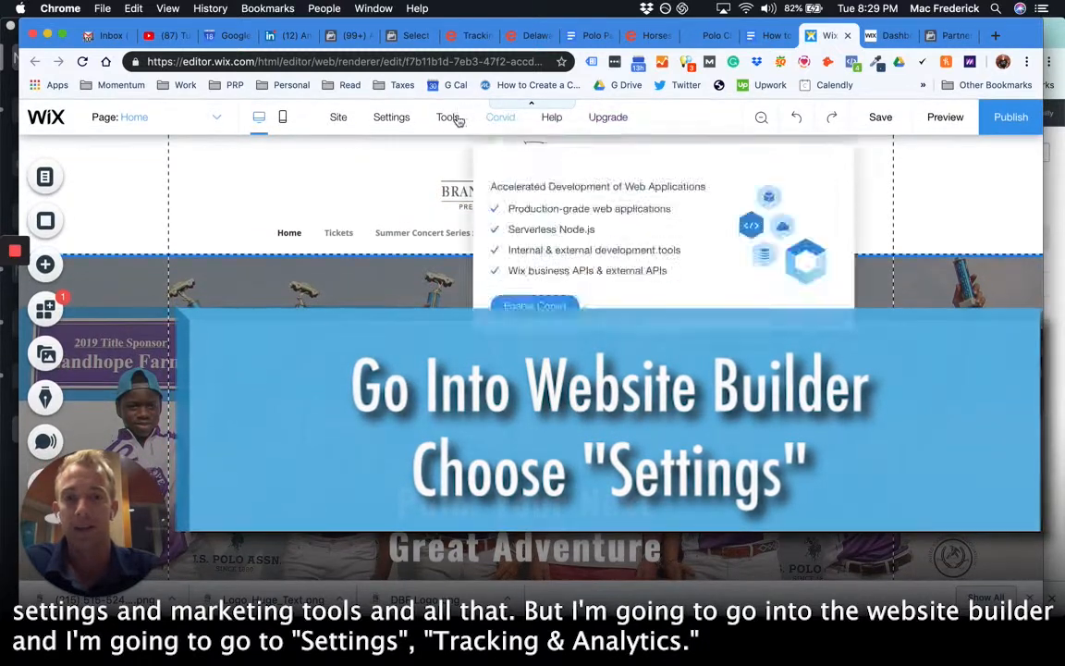
Choose Settings in the Wix editor for the BrandywinePolo site.
left_click(392, 117)
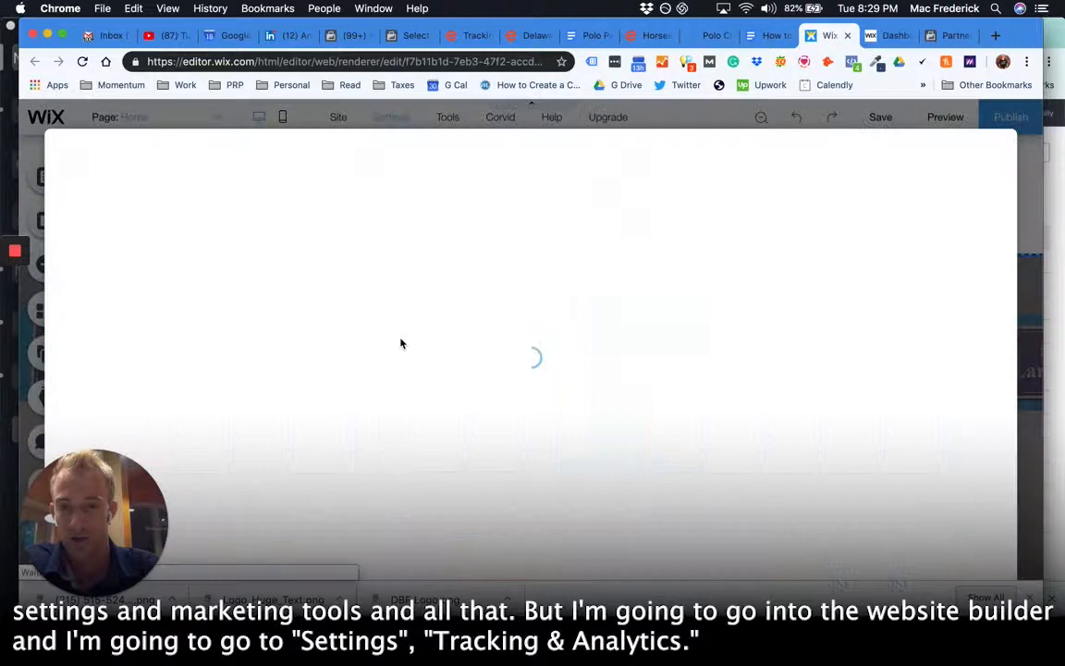
left_click(392, 117)
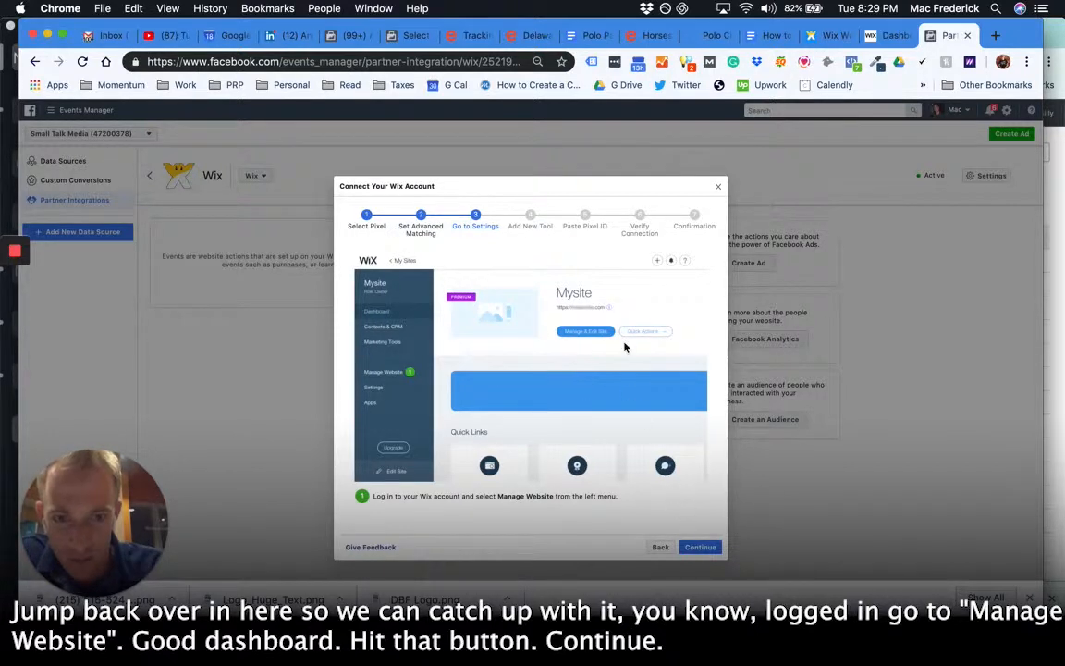
Advance the Connect Your Wix Account wizard to the Paste Pixel ID step, then go to Wix tracking tools.
left_click(699, 548)
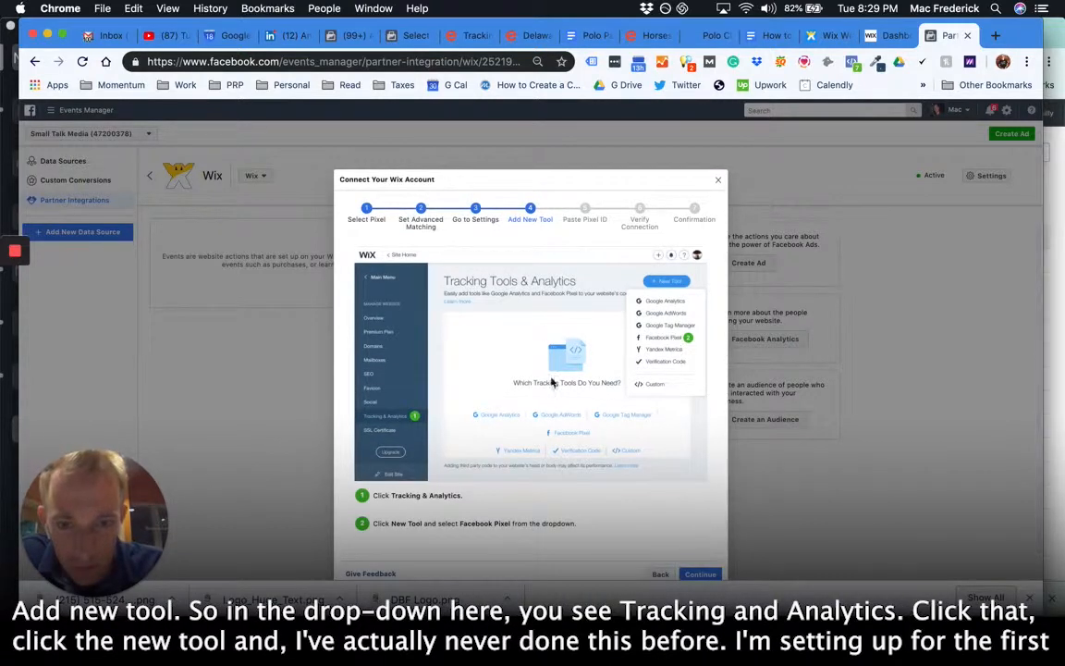
mouse_move(388, 423)
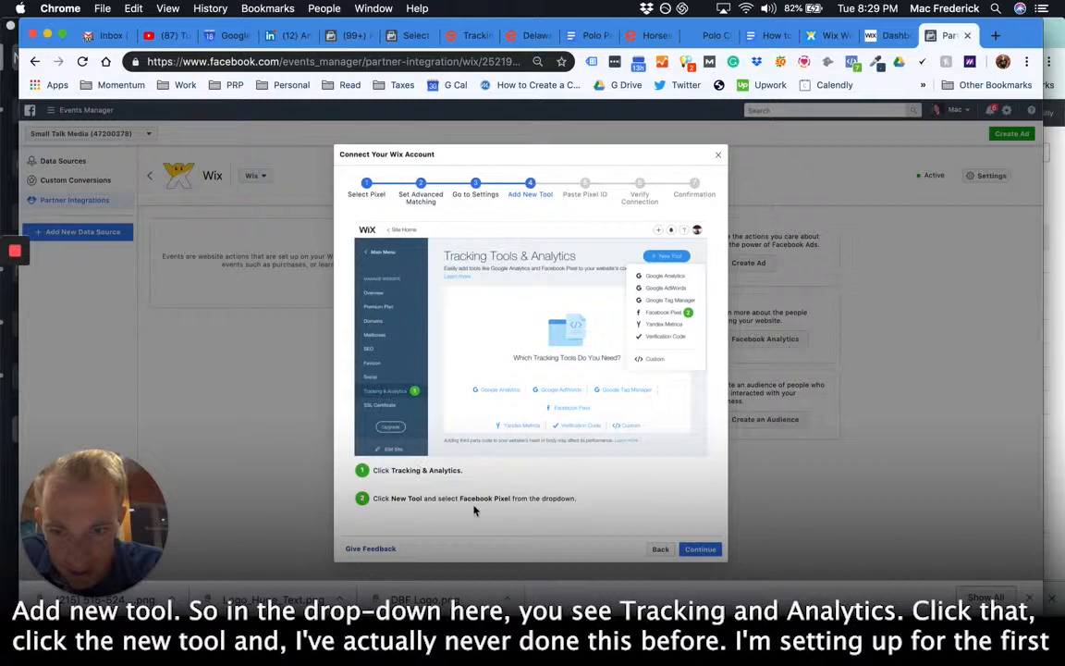
mouse_move(495, 518)
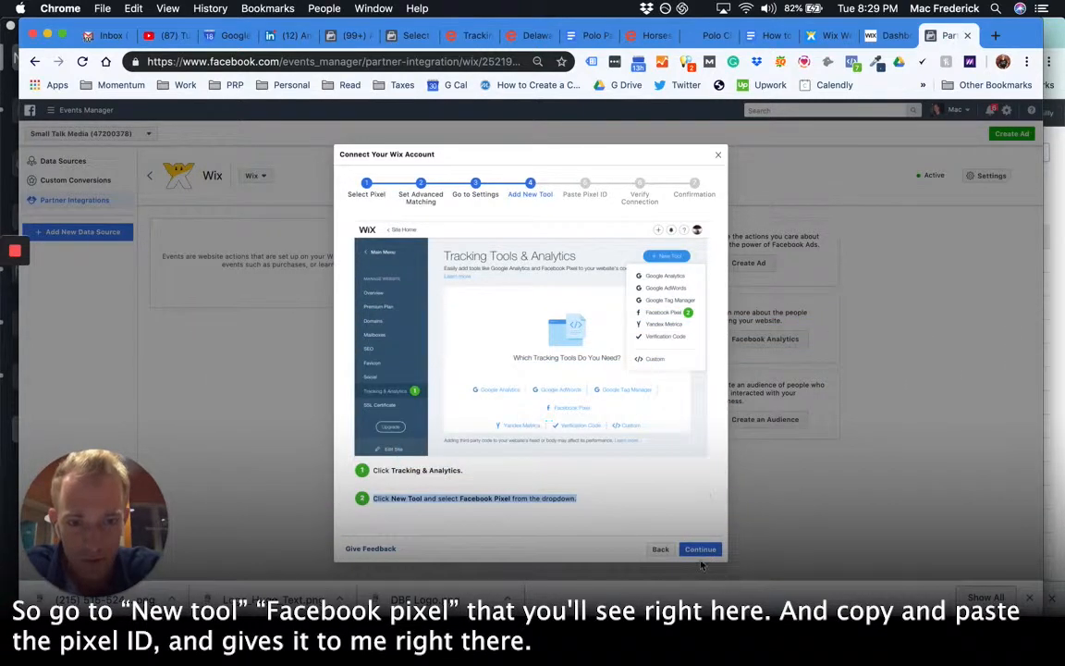
left_click(699, 547)
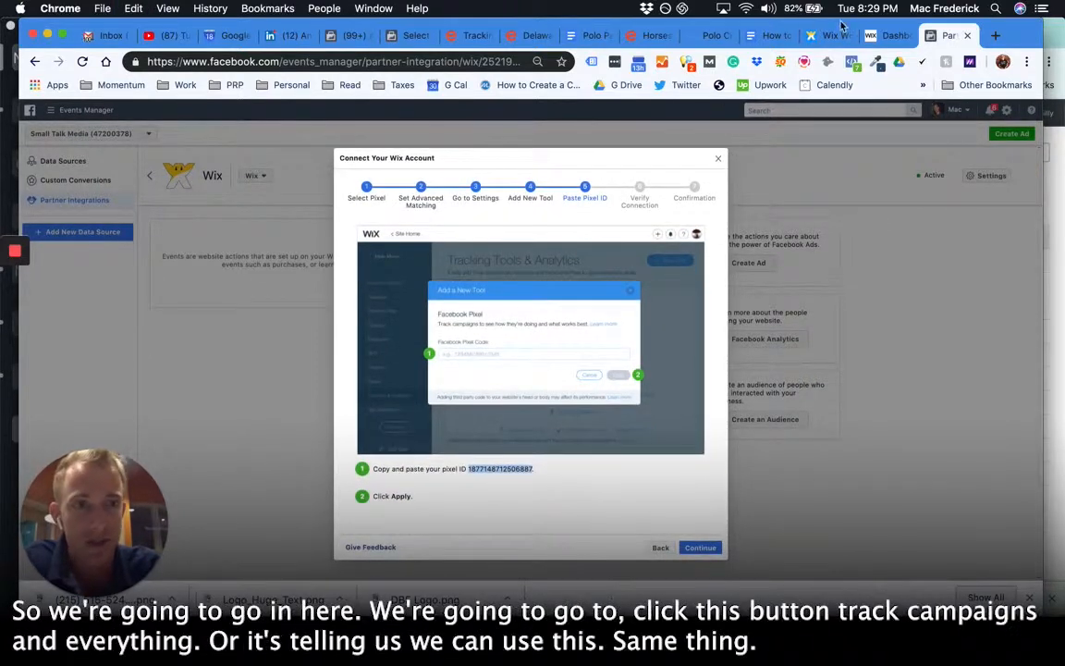
left_click(822, 35)
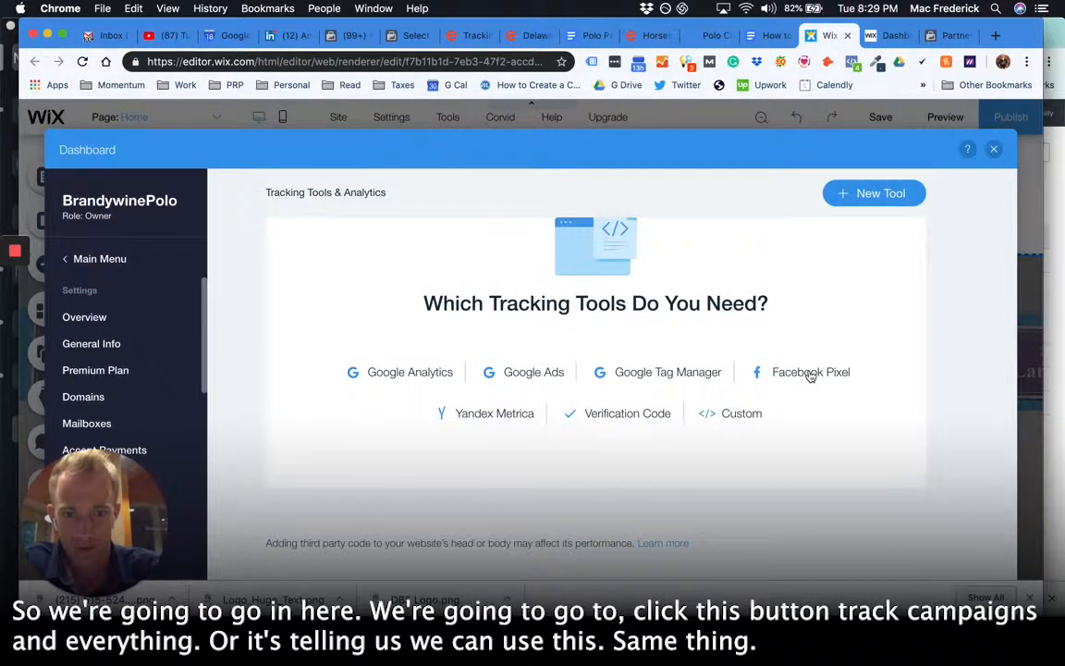
Add a Facebook Pixel tool to the Wix site with the copied pixel code pasted and applied.
left_click(809, 372)
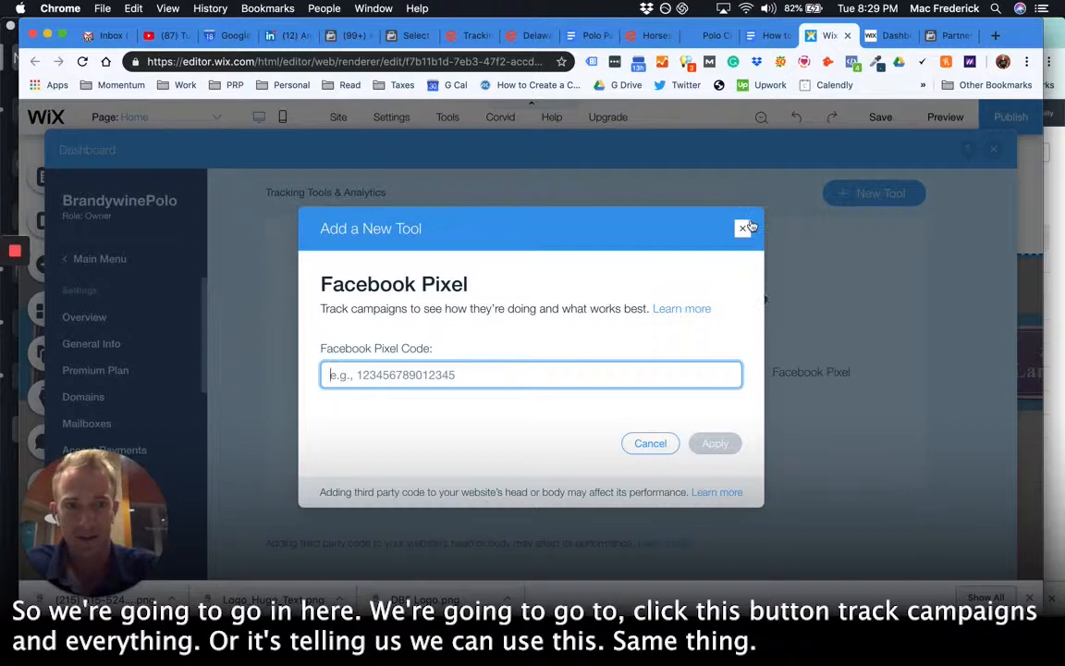
left_click(743, 228)
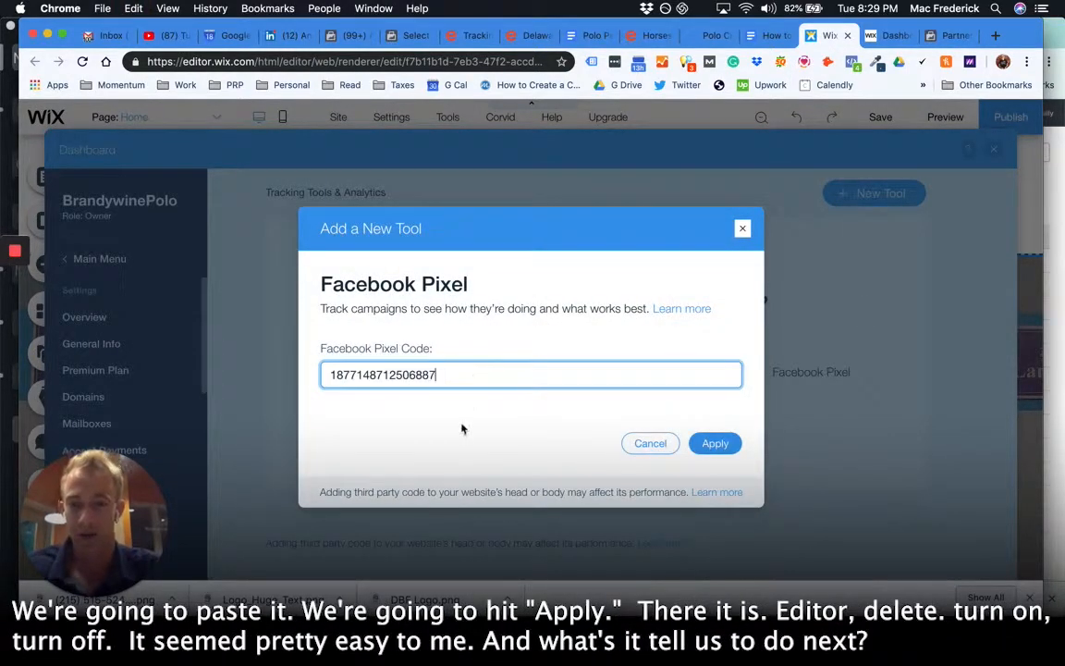
left_click(713, 444)
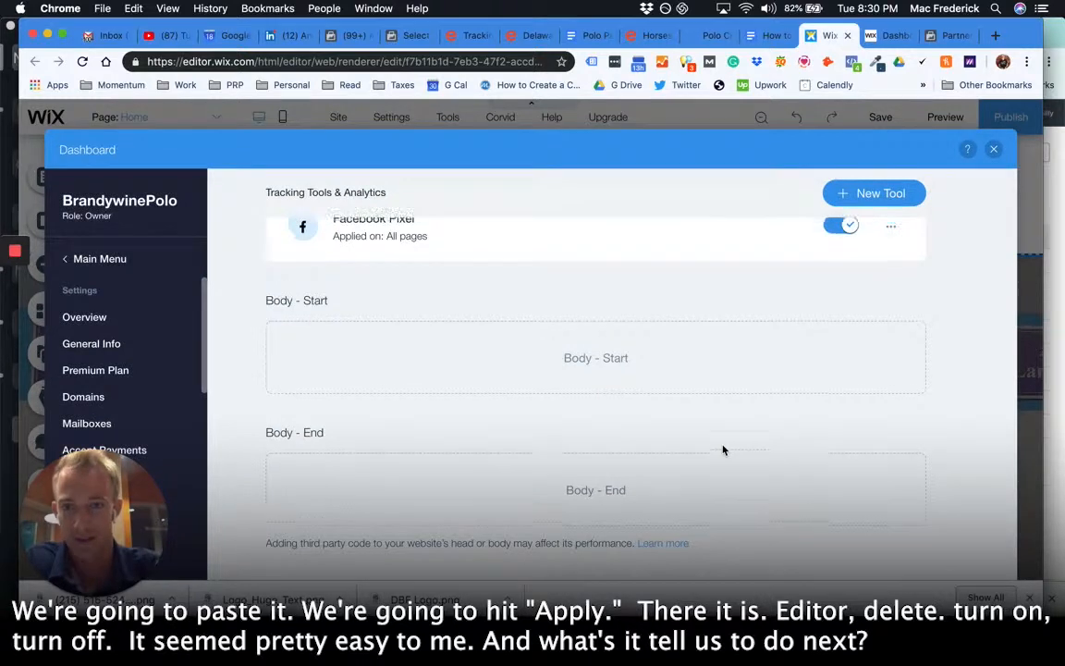
Toggle the Facebook Pixel tool off and back on so it applies on all pages.
left_click(892, 335)
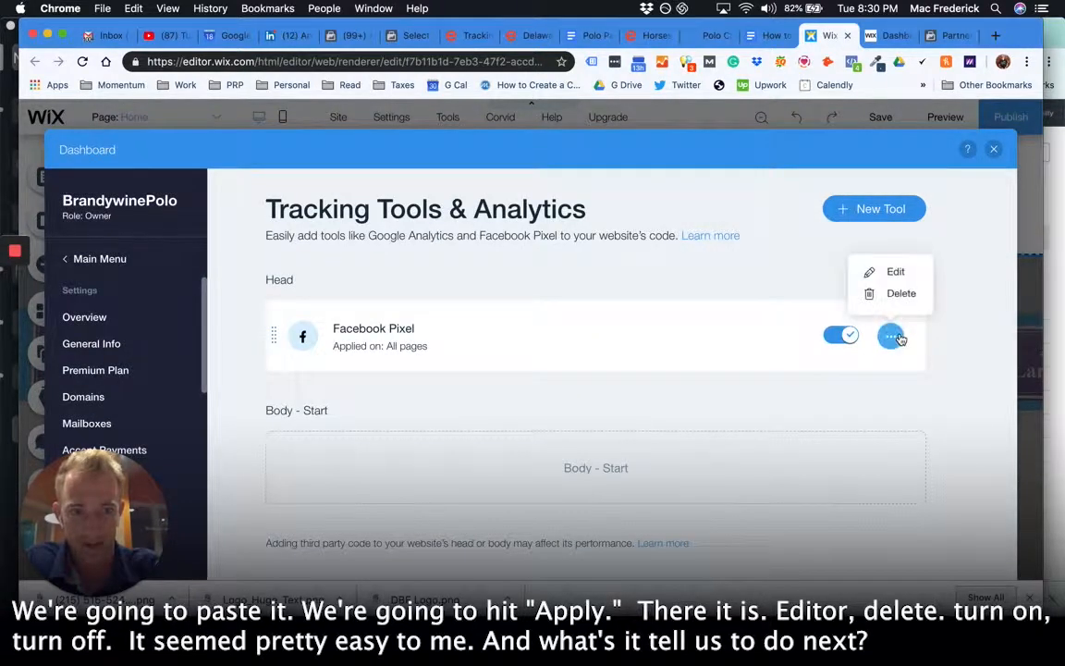
left_click(839, 335)
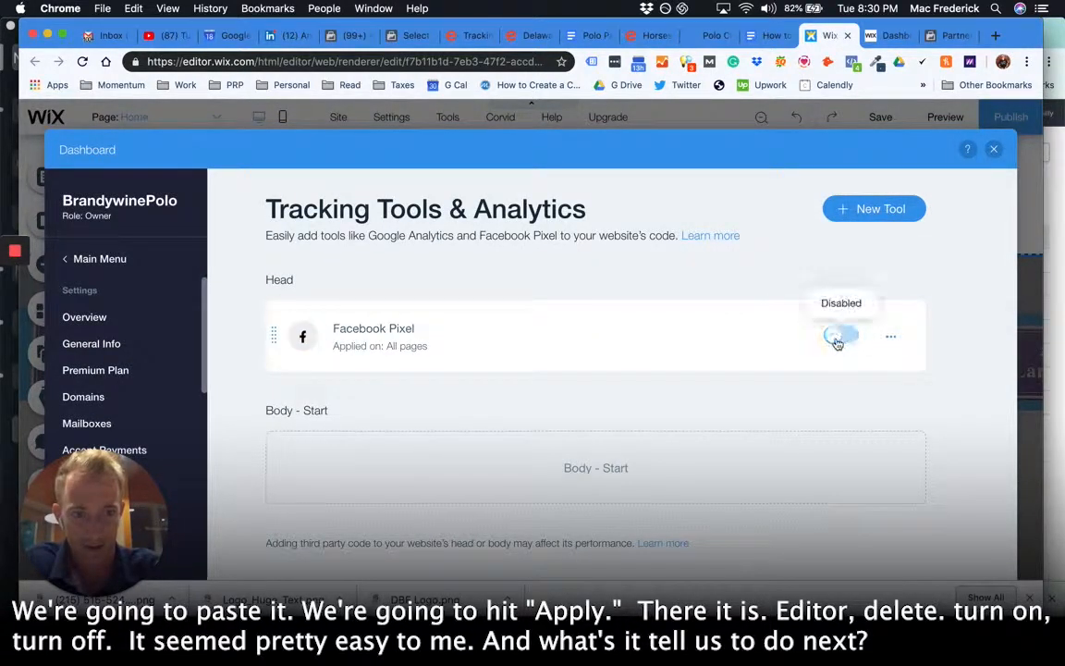
left_click(839, 333)
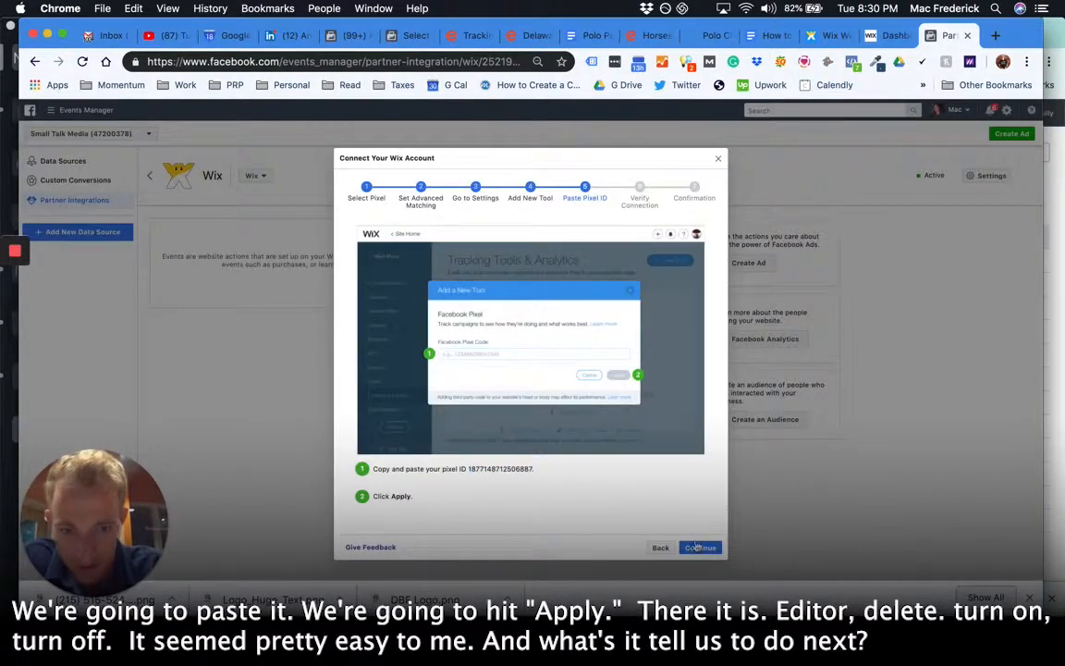
Finish the Wix connection wizard through Verify Connection to Setup complete and Test Events.
left_click(699, 548)
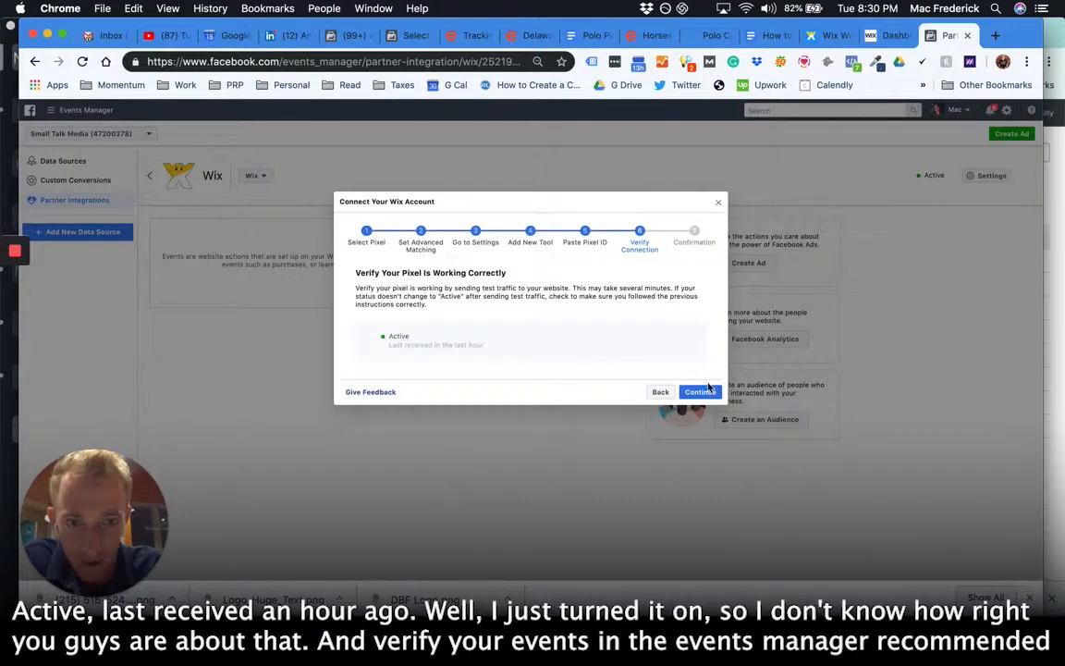
left_click(699, 392)
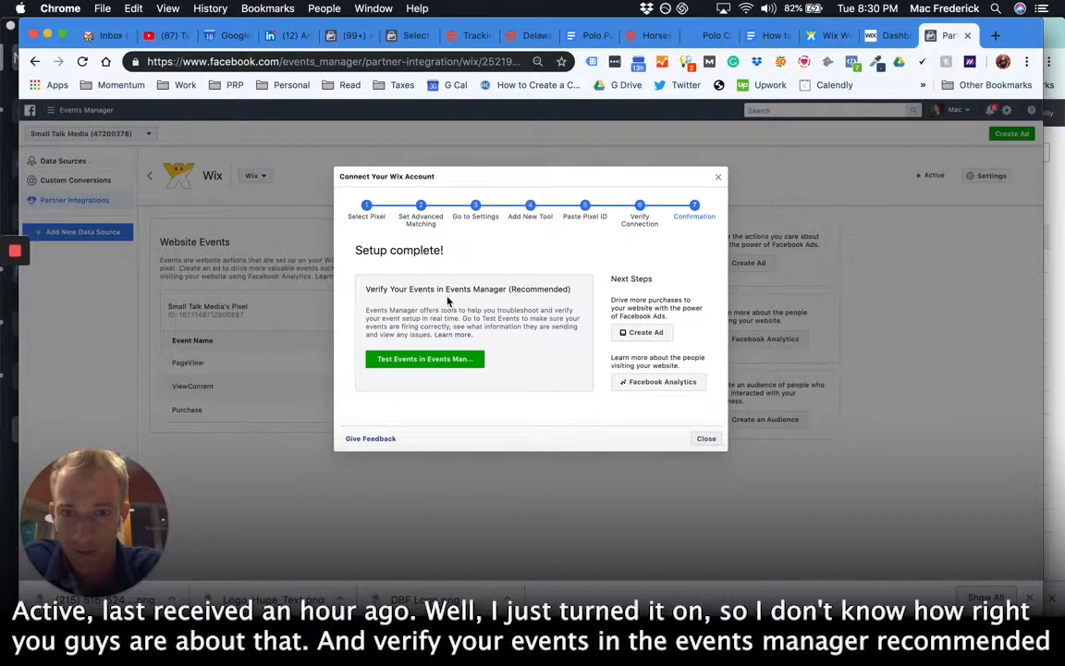
left_click(425, 359)
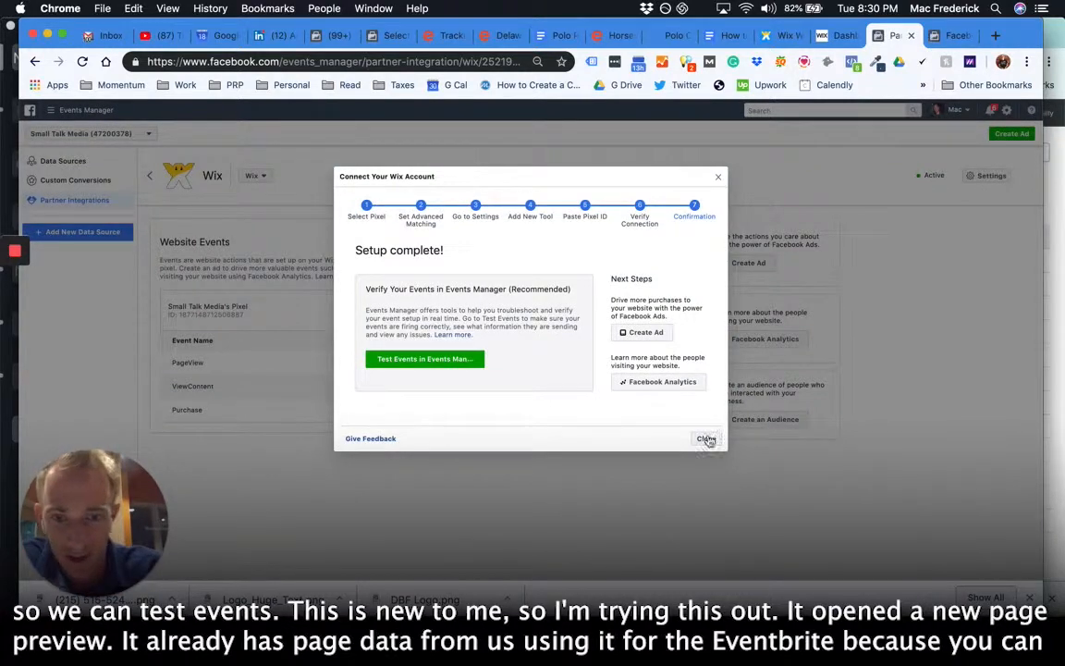
Close the setup wizard and switch to the Horses & Honky-Tonk Eventbrite page.
left_click(706, 438)
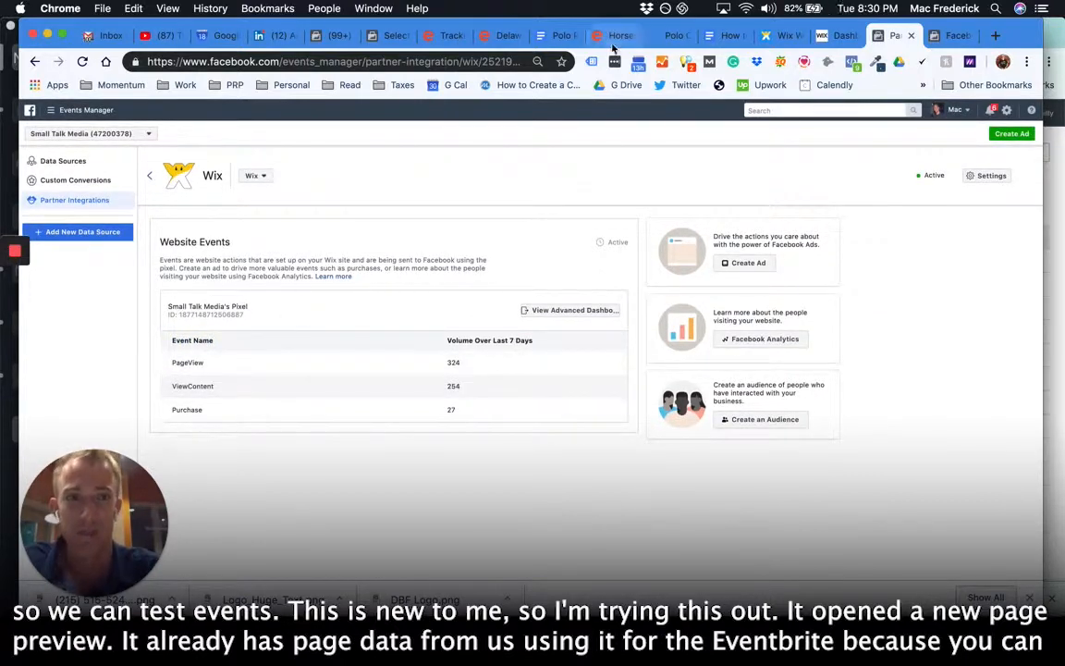
left_click(610, 36)
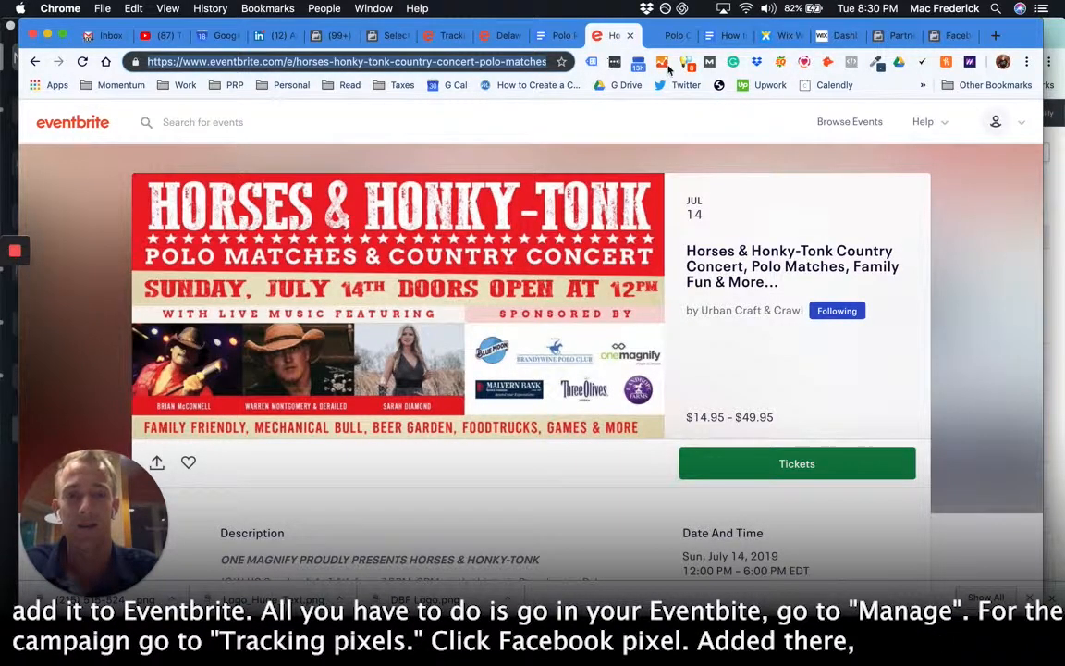
View the Eventbrite event's Tracking Pixels page, then return to Facebook's Test Events page.
left_click(501, 35)
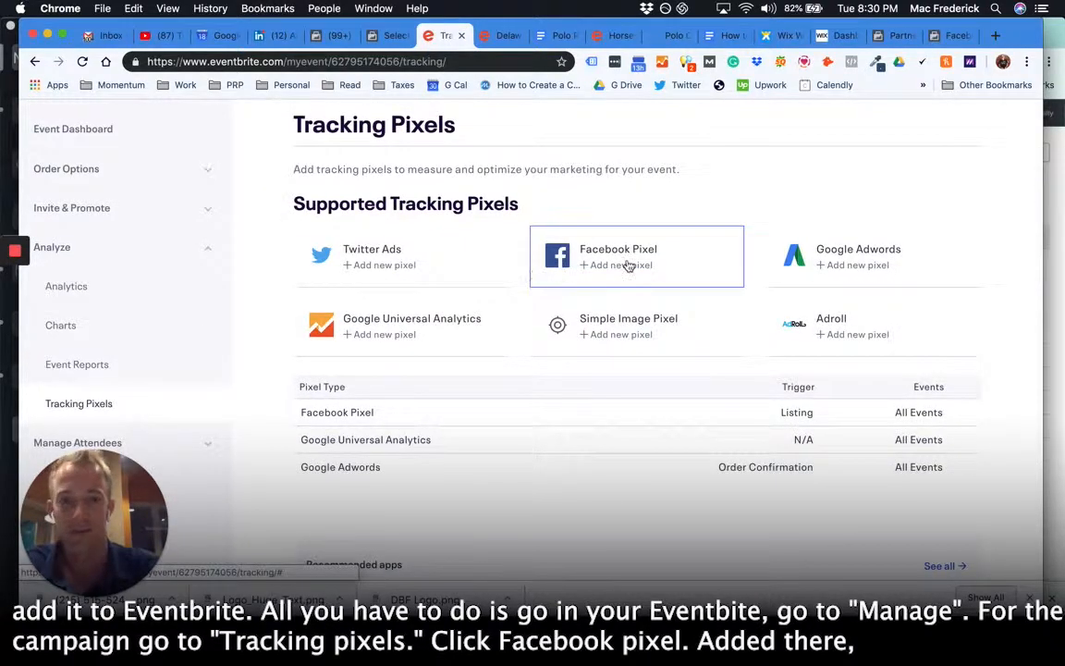
left_click(943, 35)
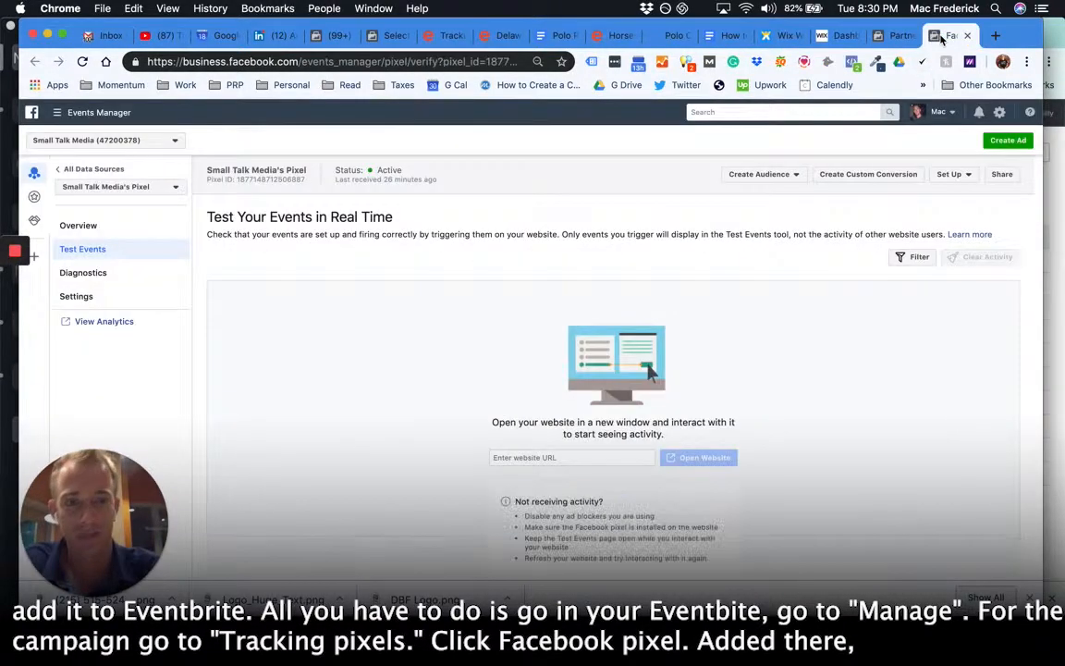
Return from Test Events to Wix's Tracking Tools & Analytics for BrandywinePolo.
left_click(571, 456)
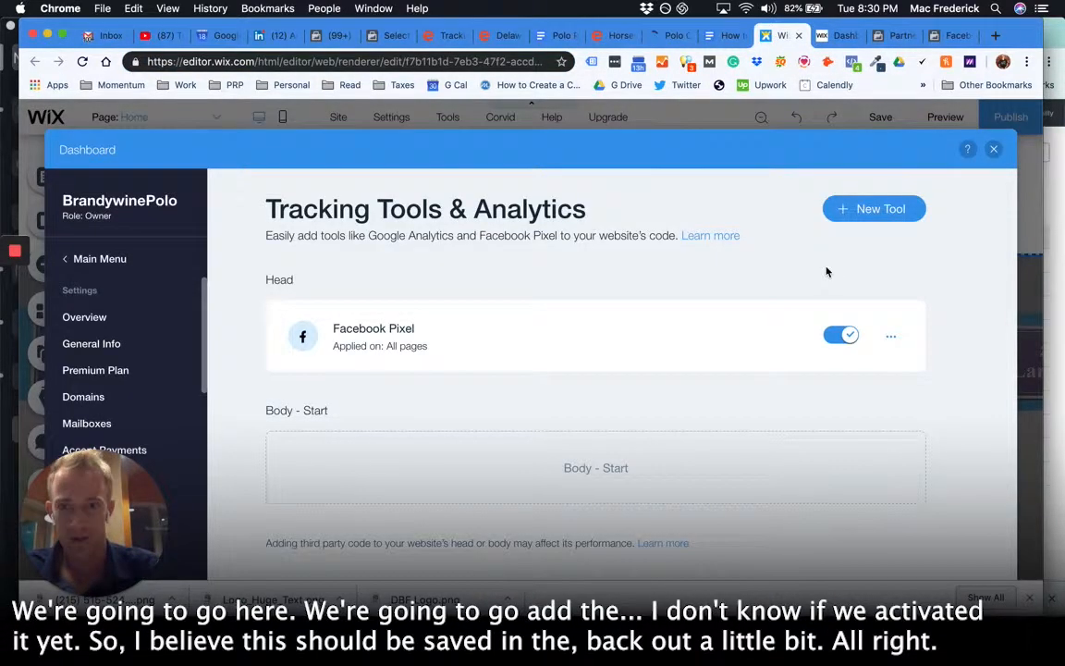
mouse_move(828, 418)
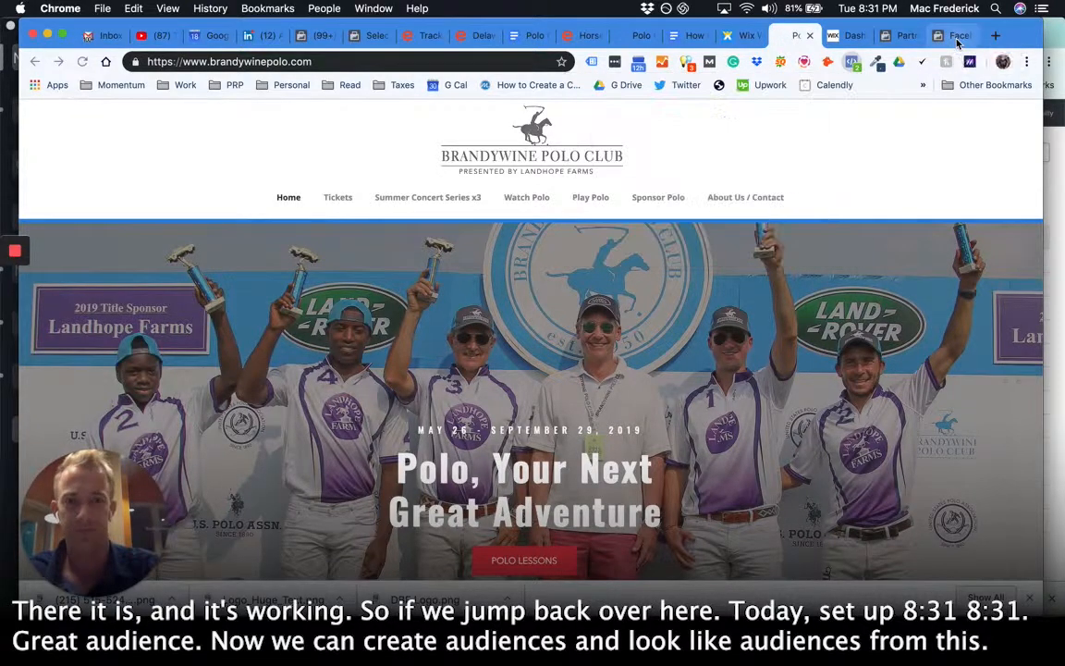
Return to Test Events to check for PageView activity from the live Brandywine Polo site.
left_click(952, 35)
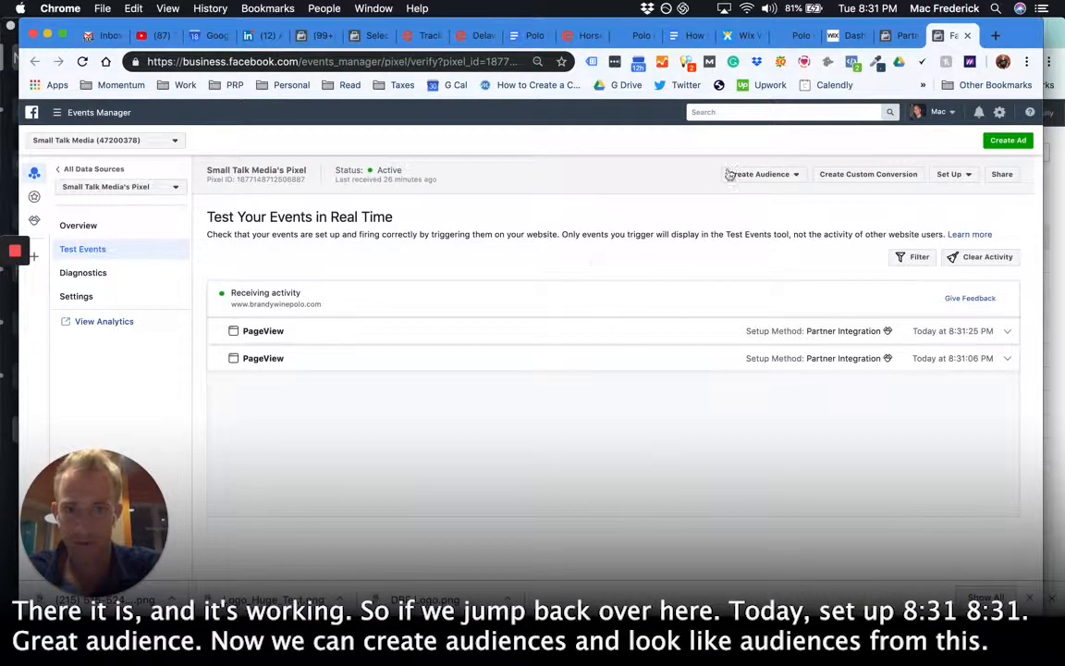
Review the PageView entries and briefly preview the Create Custom Conversion form.
left_click(758, 174)
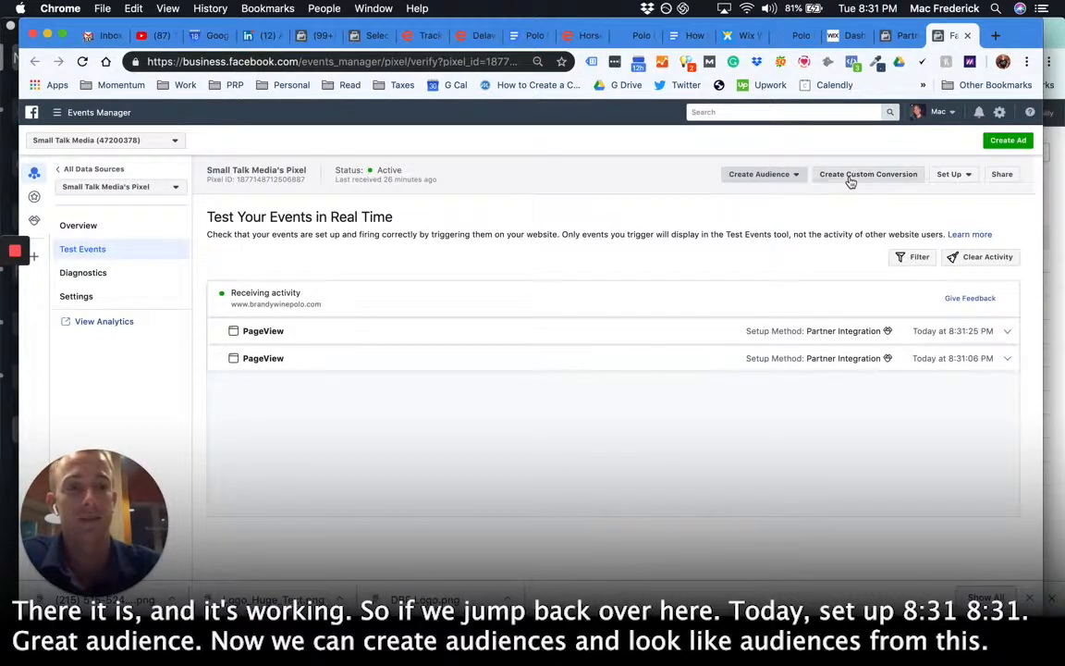
left_click(867, 174)
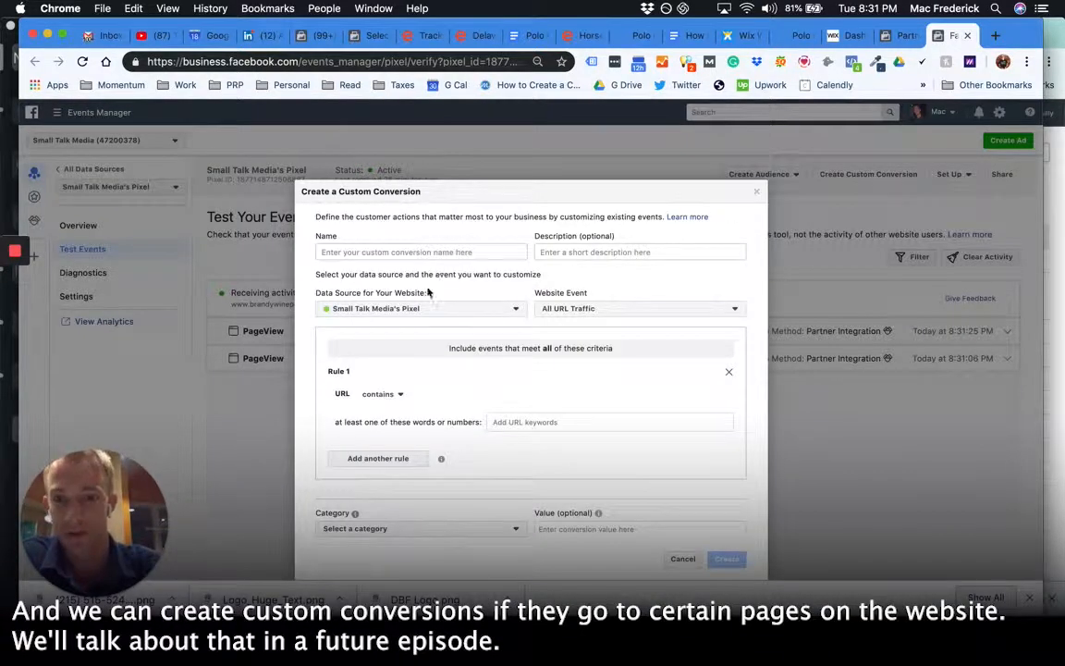
left_click(682, 558)
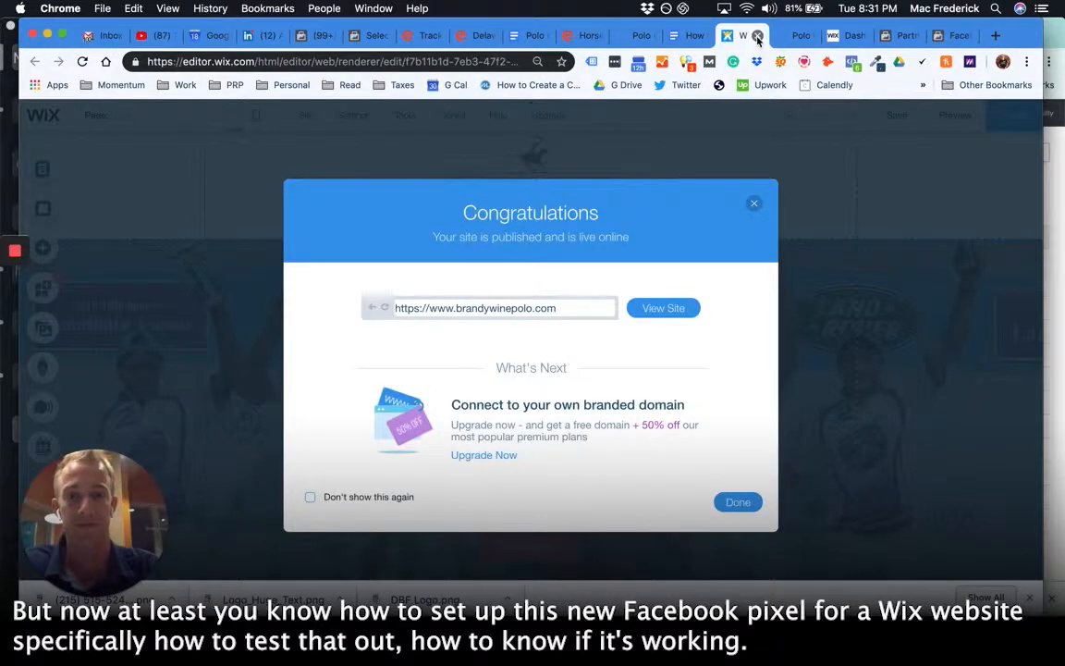
Review the Facebook Pixel to Wix guide in Google Docs, then return to brandywinepolo.com.
left_click(688, 35)
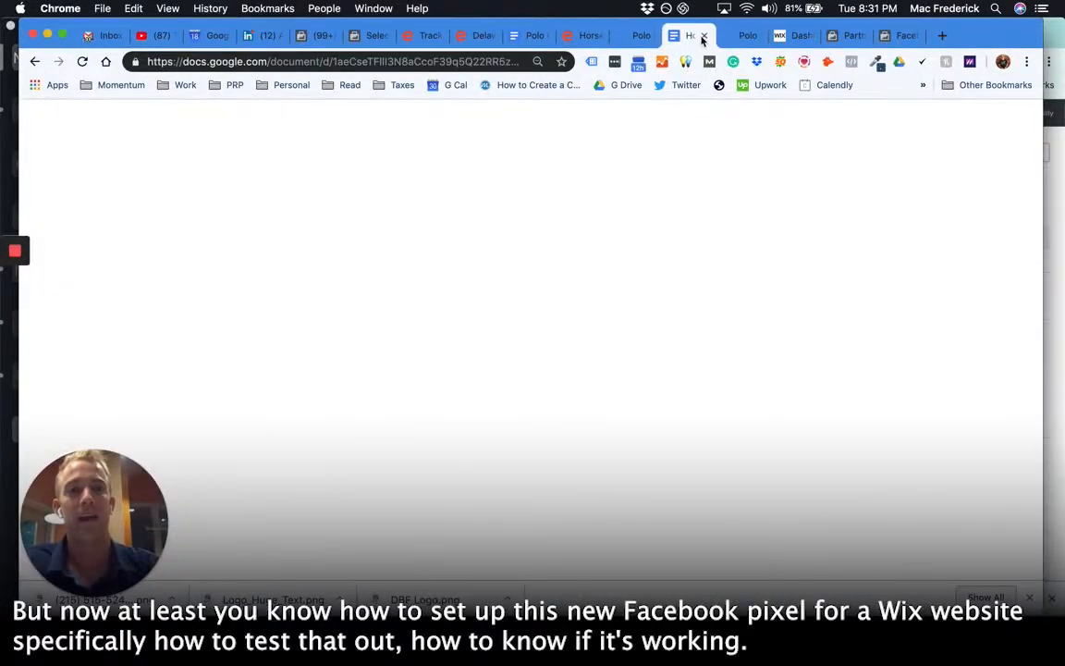
left_click(688, 35)
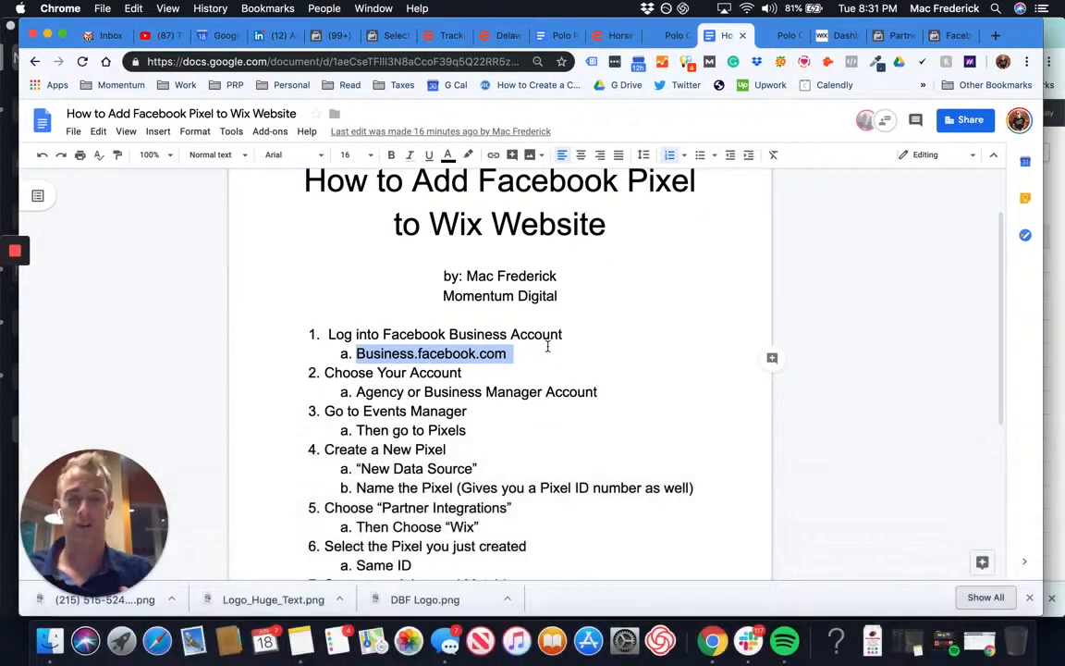
left_click(777, 35)
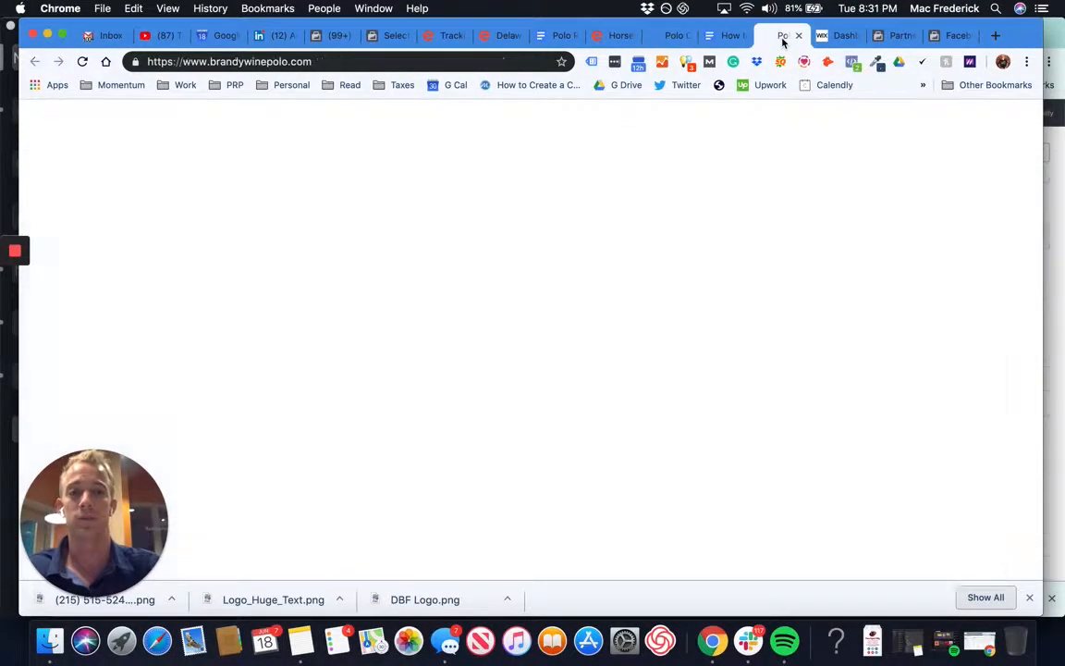